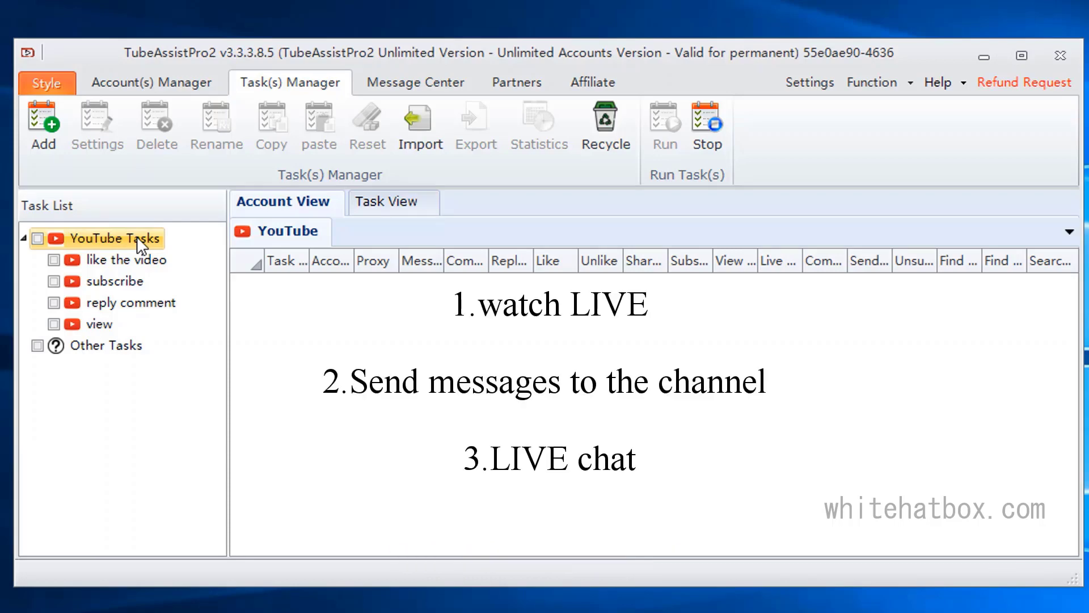
mouse_move(331, 334)
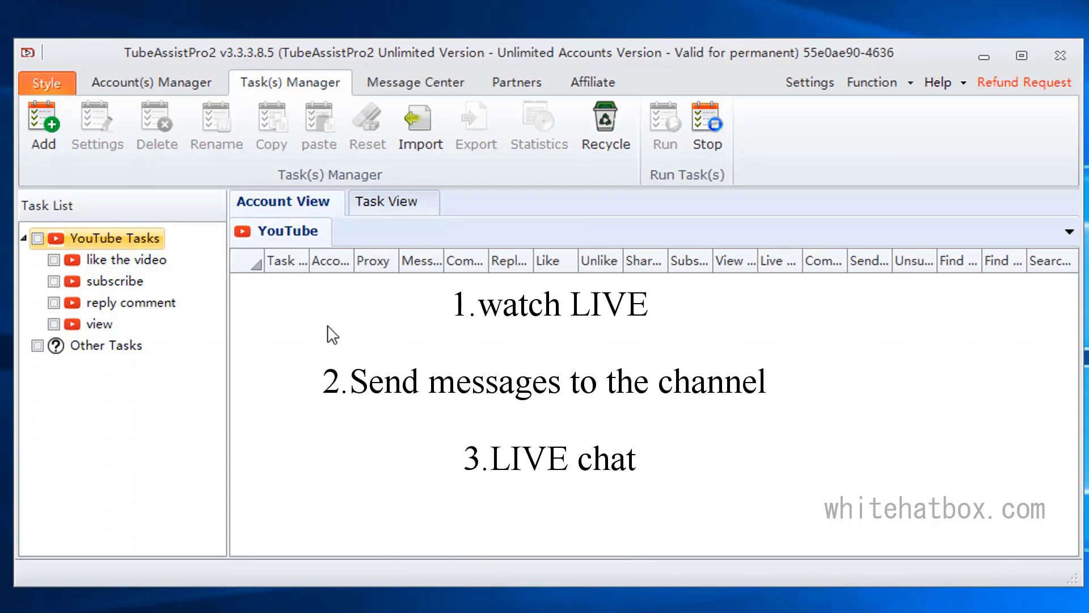
Step: Create a task named 'watch live' and add a custom template tab also named 'watch live'
left_click(43, 125)
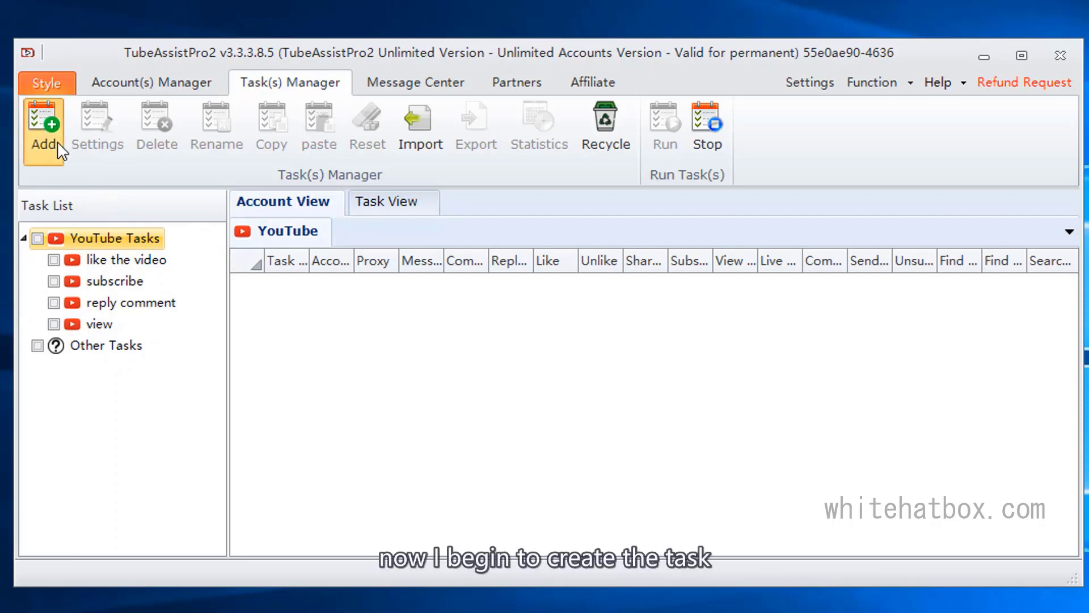
left_click(43, 127)
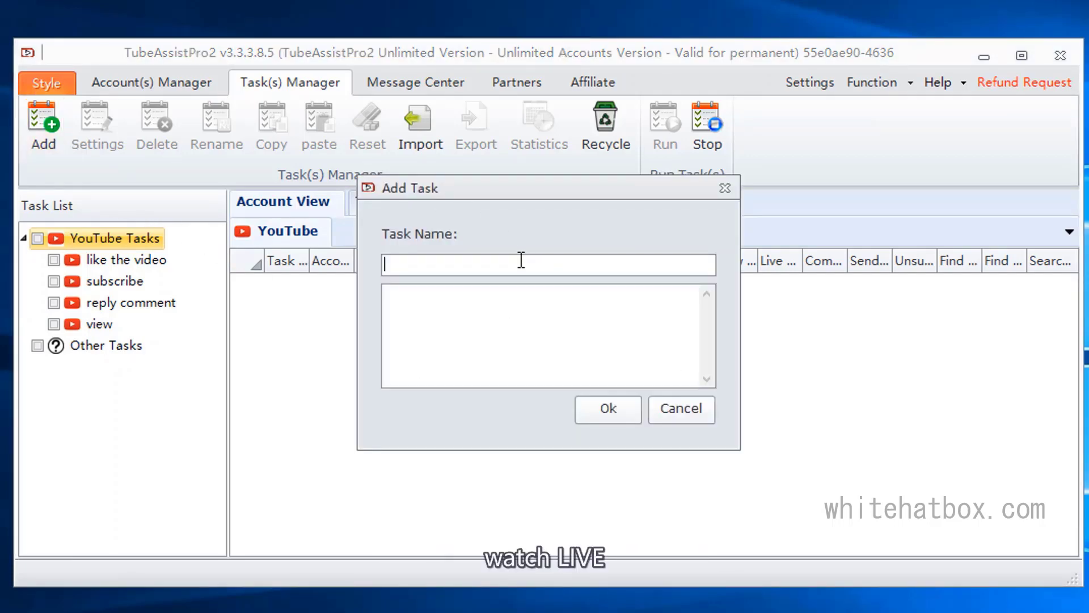
left_click(607, 408)
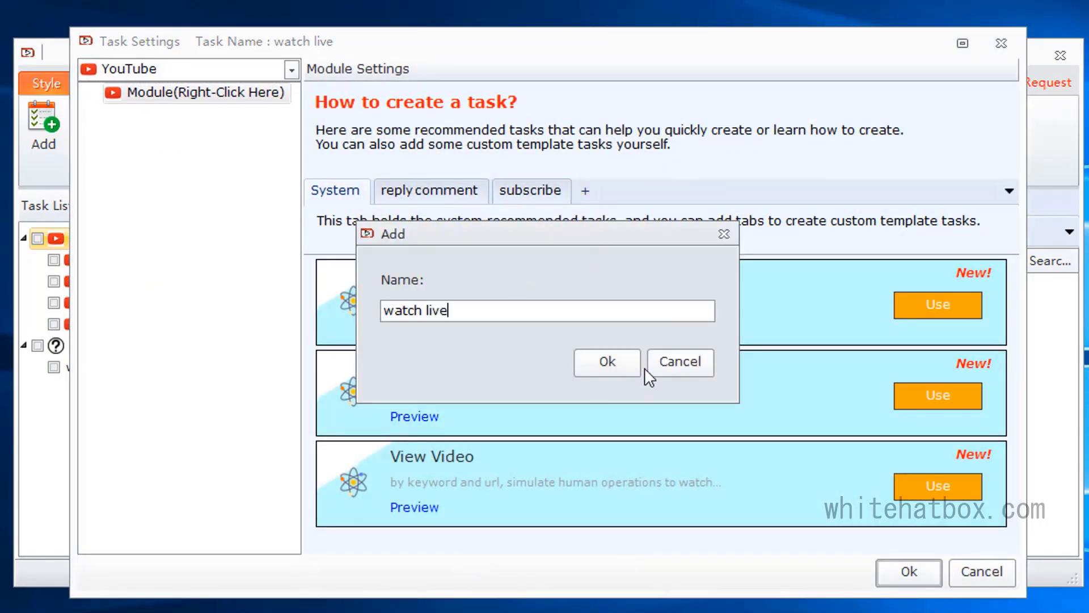
left_click(606, 362)
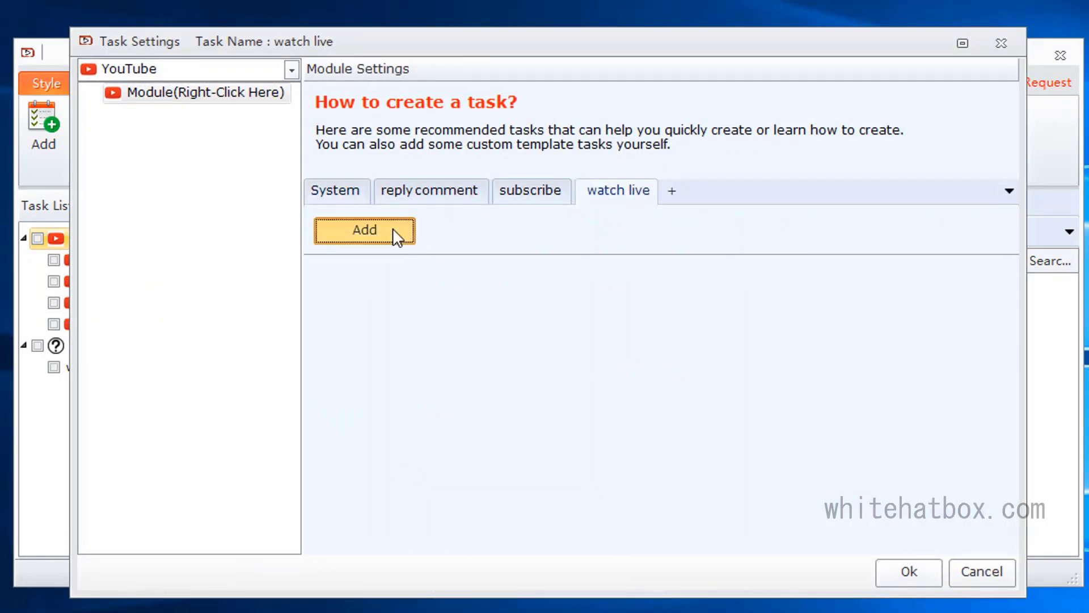
Step: Add Account and Watch the live modules, with Account Source set to 1.Account
left_click(364, 229)
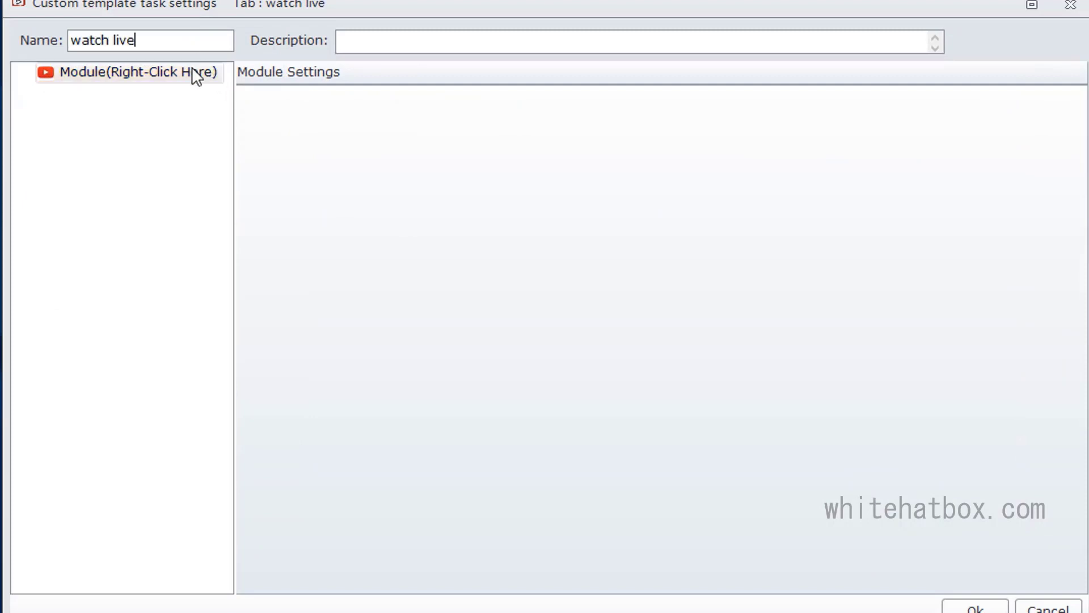
right_click(128, 72)
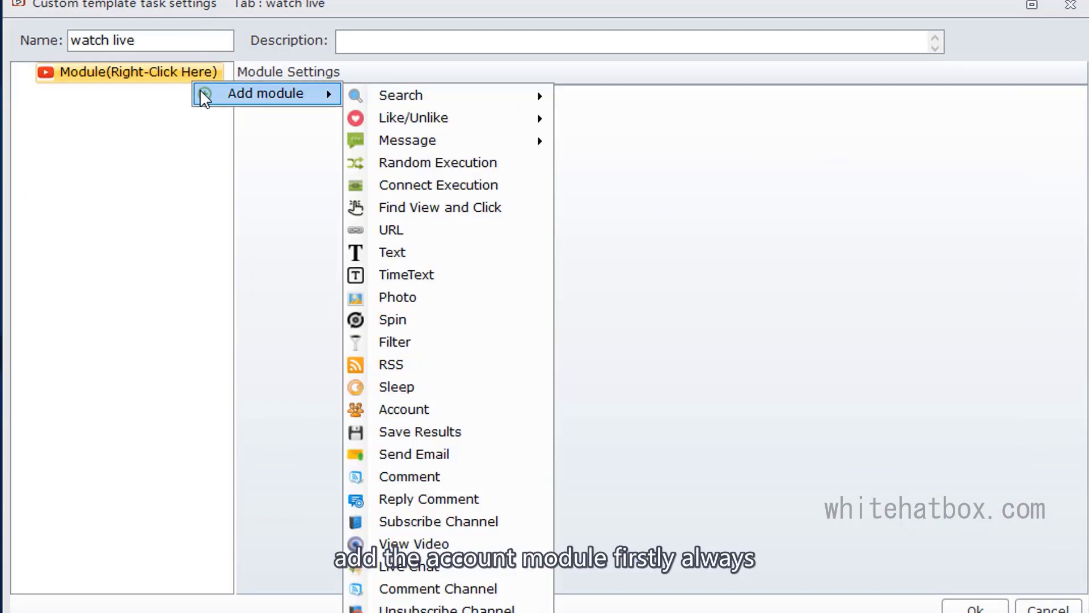
left_click(404, 409)
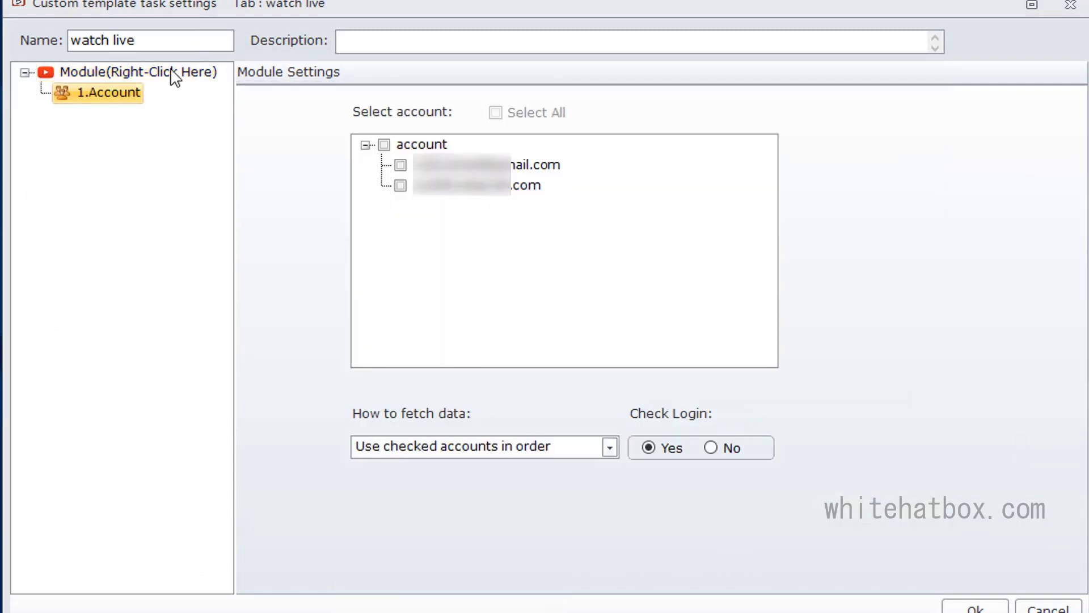
right_click(139, 72)
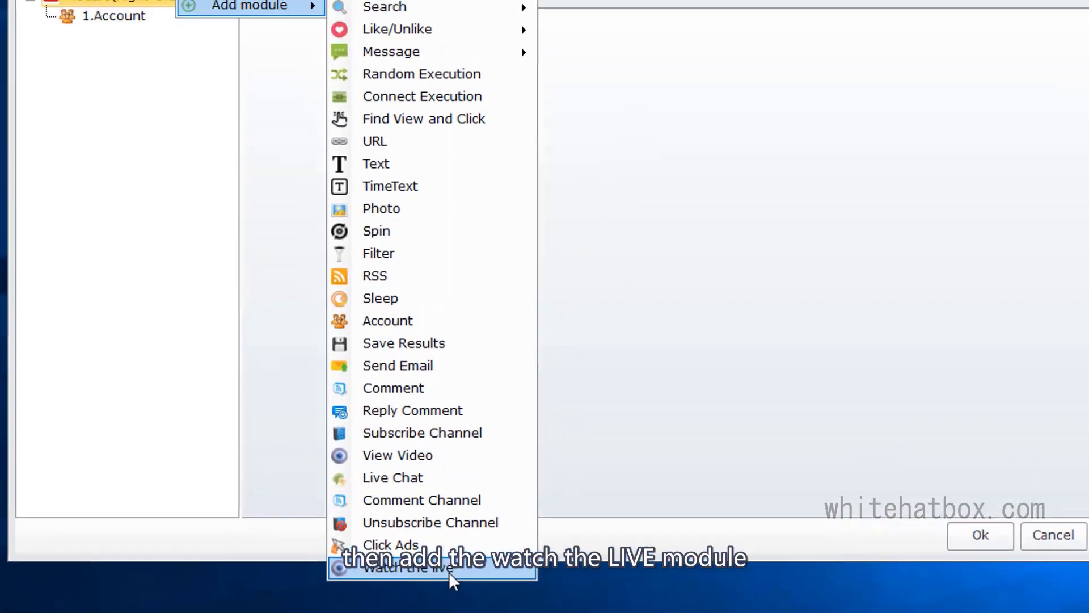
left_click(409, 566)
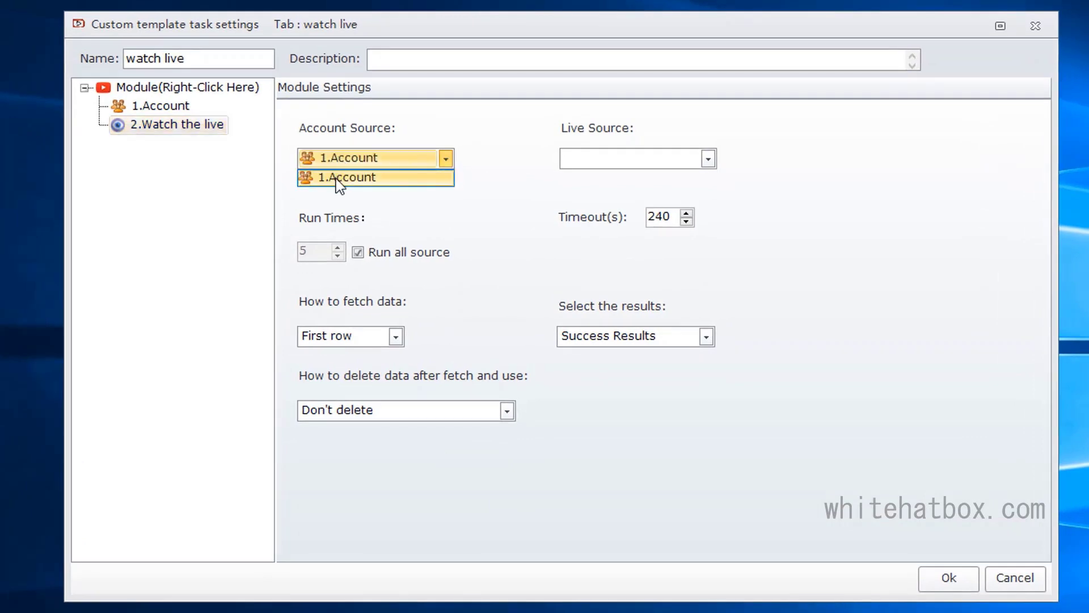
left_click(375, 176)
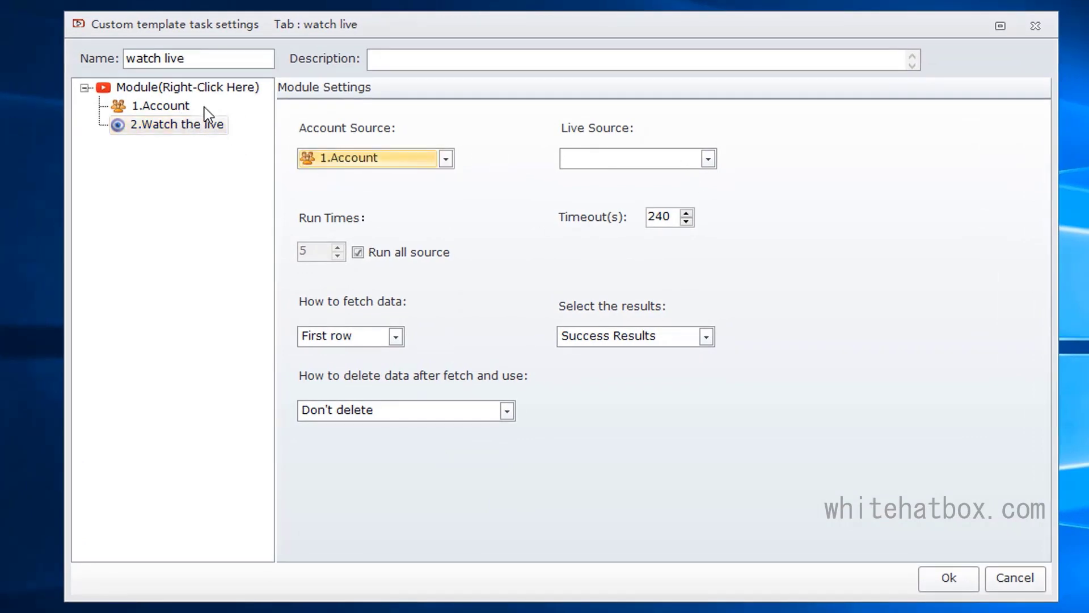
left_click(160, 106)
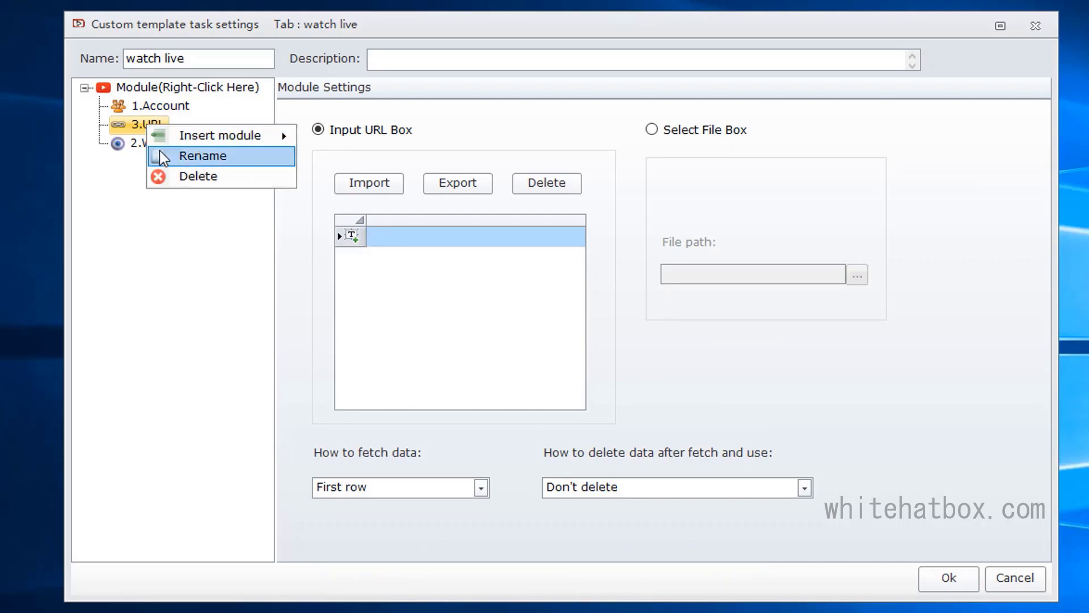
Step: Rename module 3.URL to 'live source' and make it Watch the live's Live Source
left_click(203, 155)
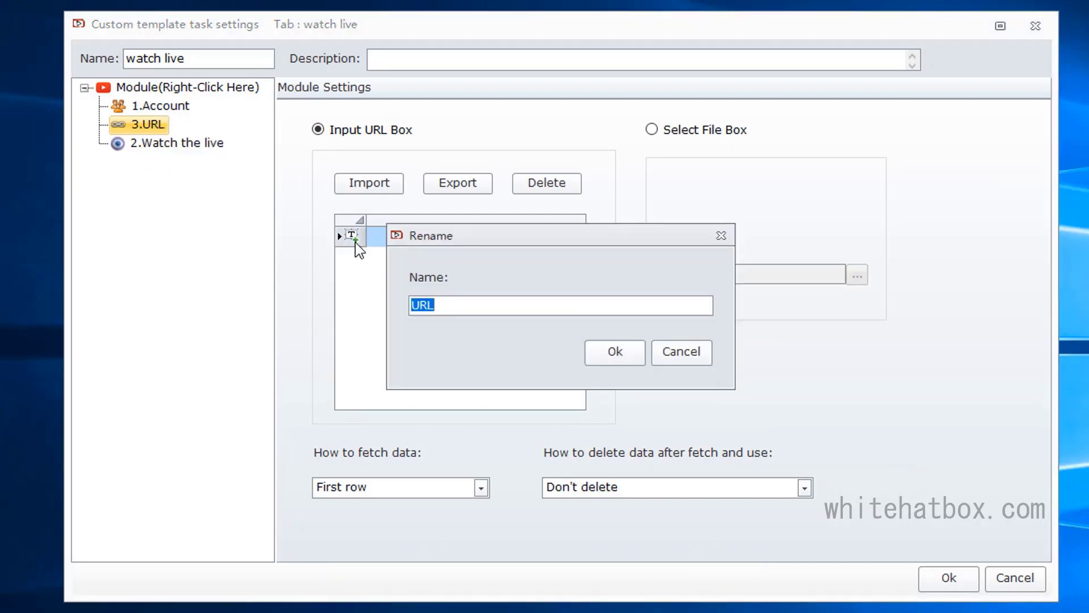
type("live")
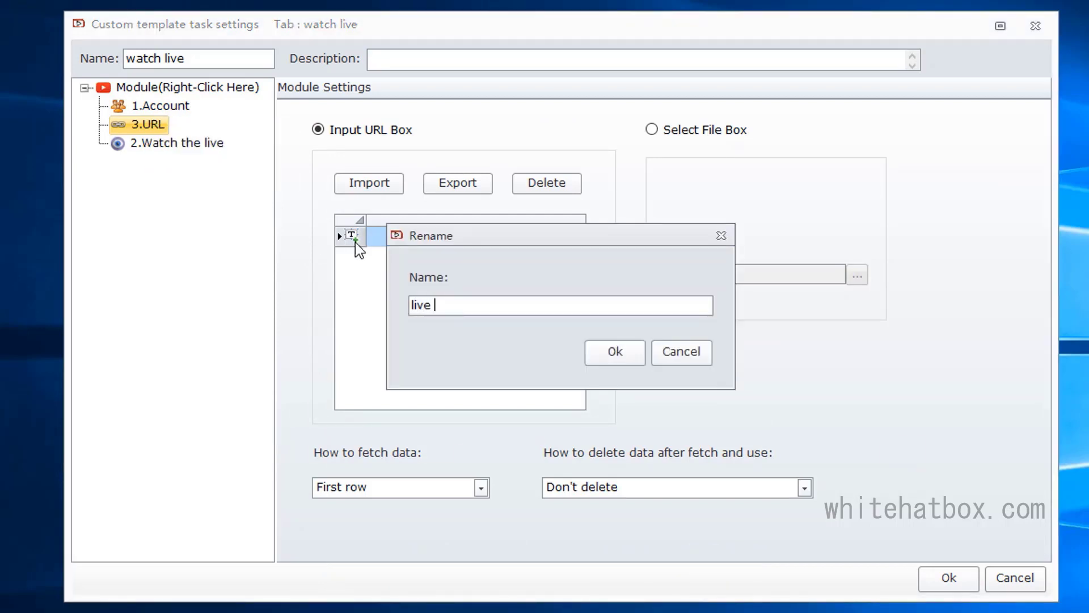
type("source")
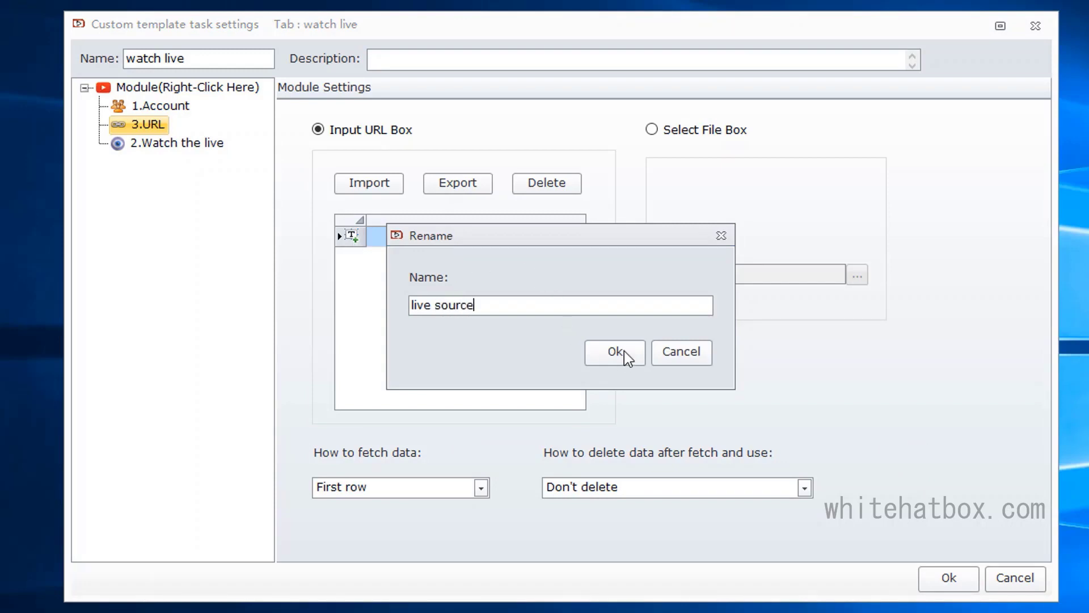
left_click(614, 352)
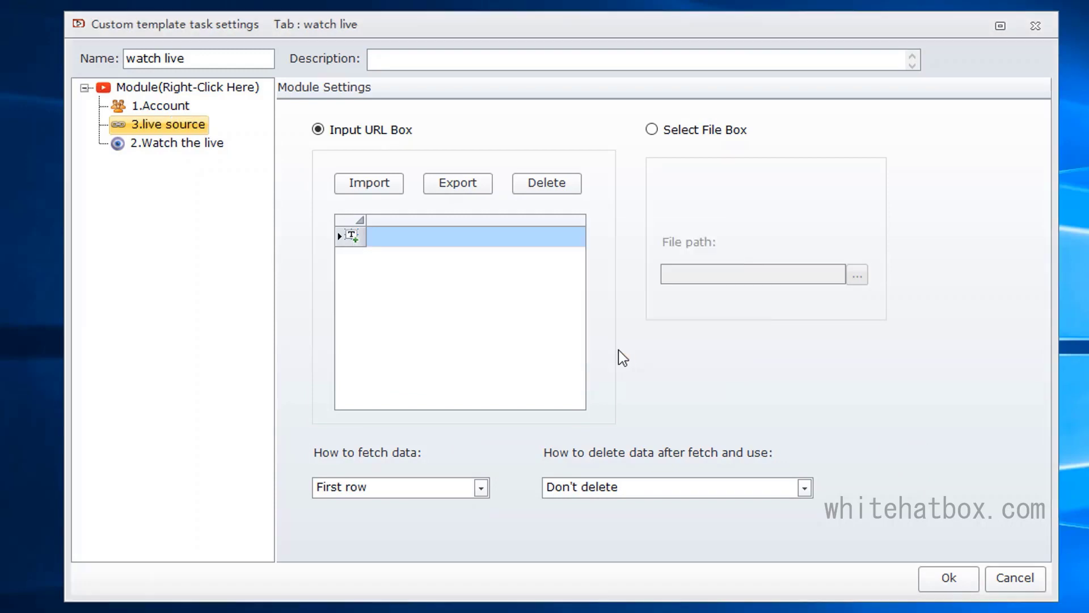
left_click(176, 143)
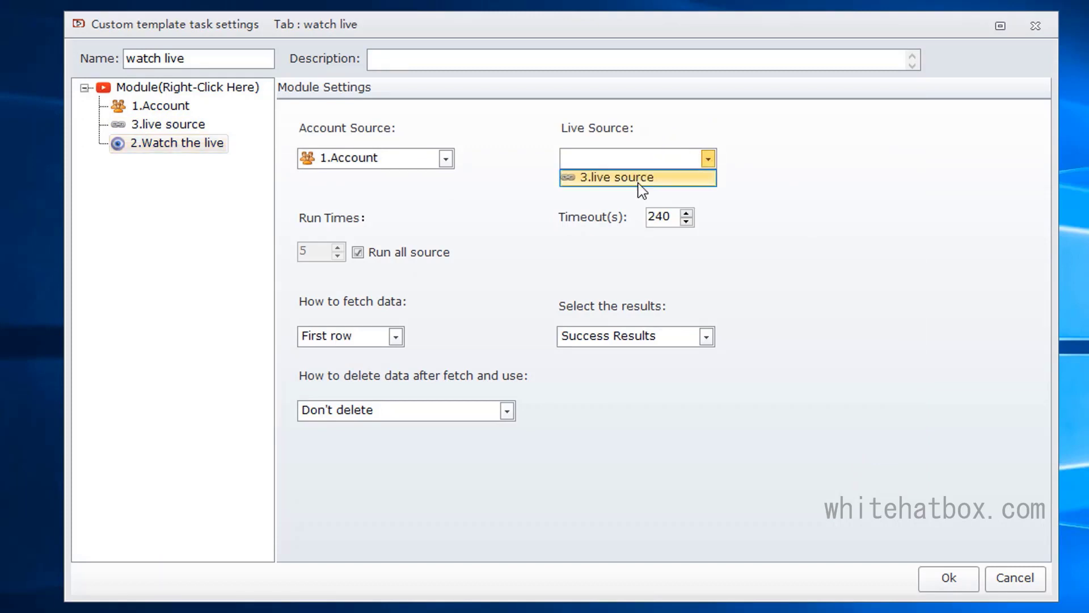
left_click(635, 177)
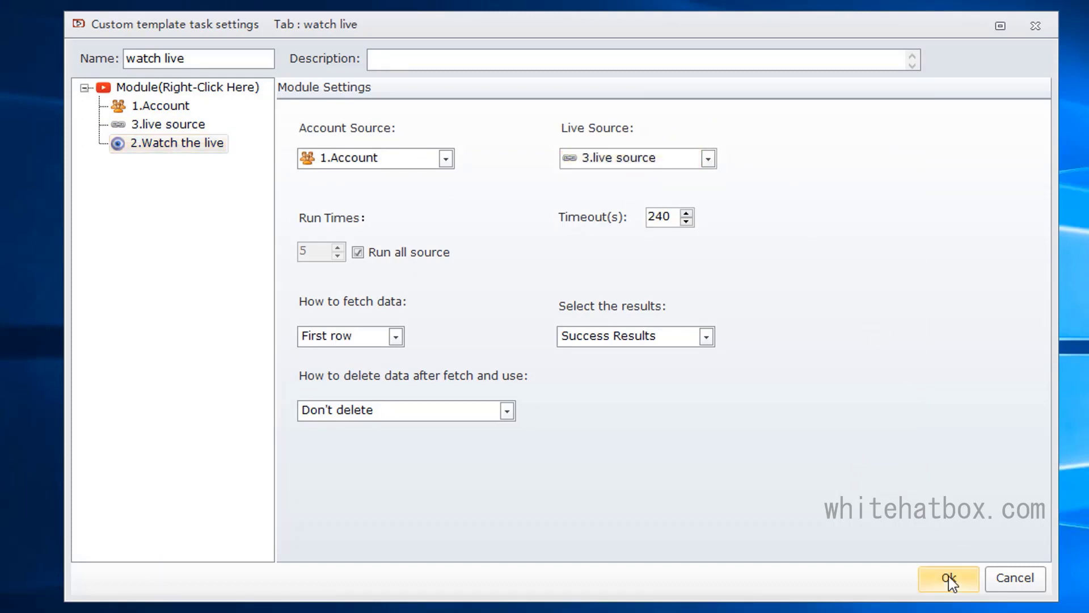
Step: Save and apply the watch live template, entering the live video URL in live source
left_click(947, 578)
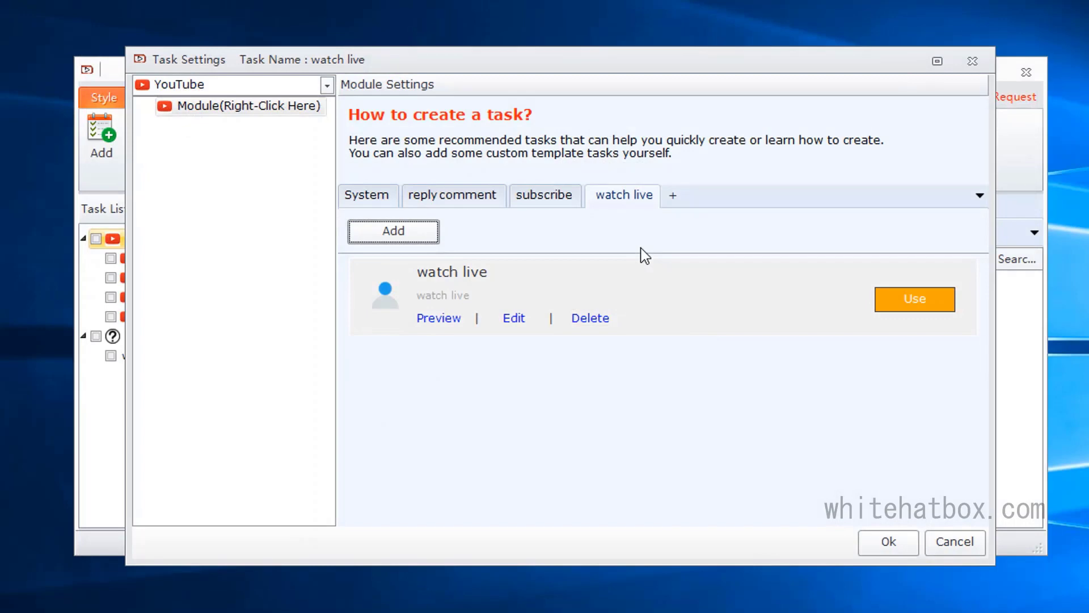
left_click(914, 299)
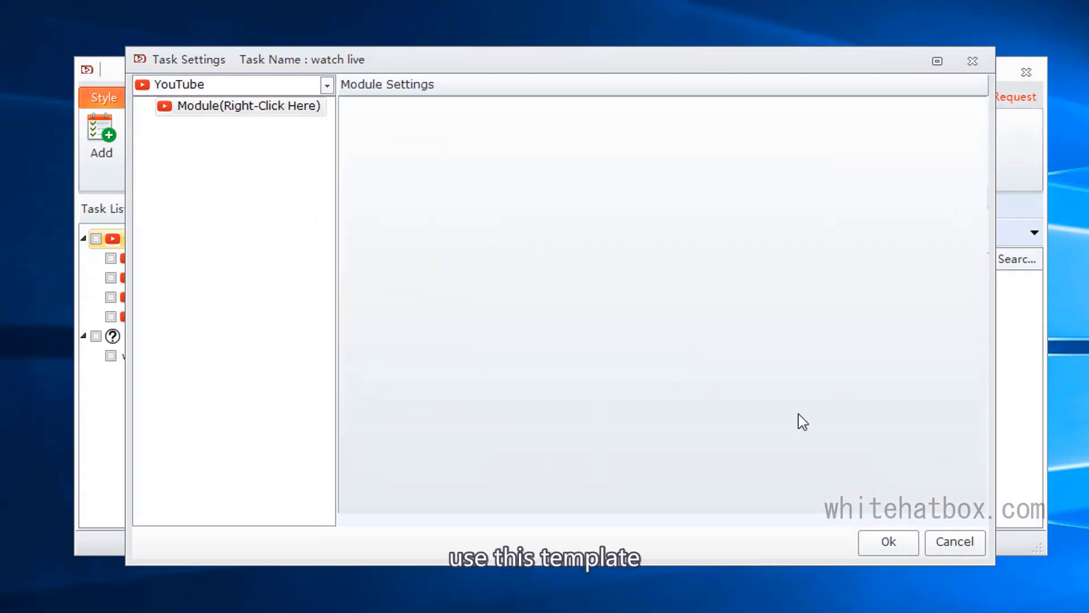
left_click(223, 124)
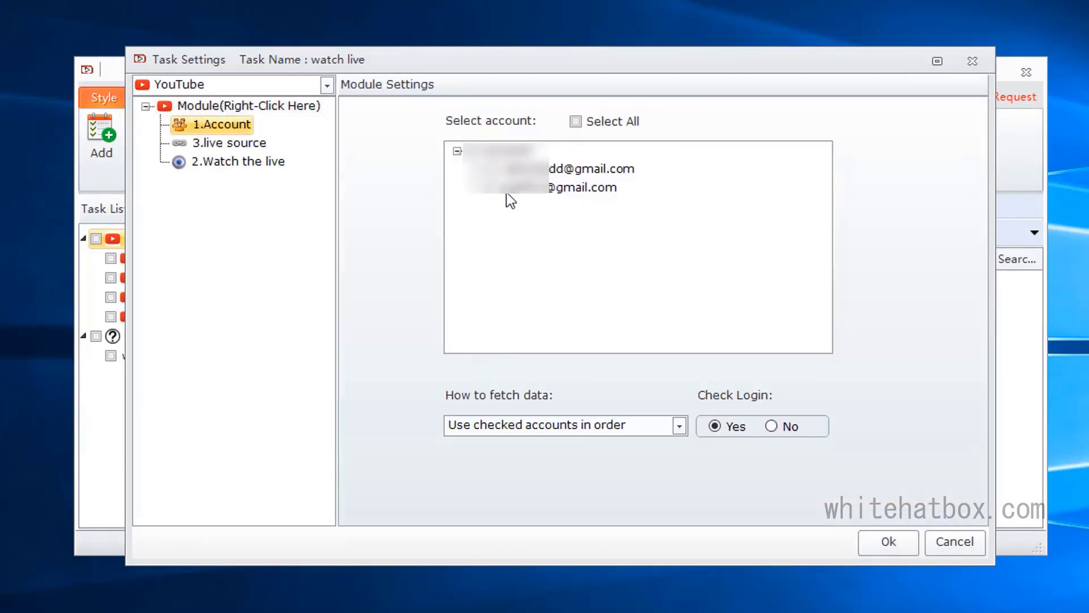
left_click(226, 143)
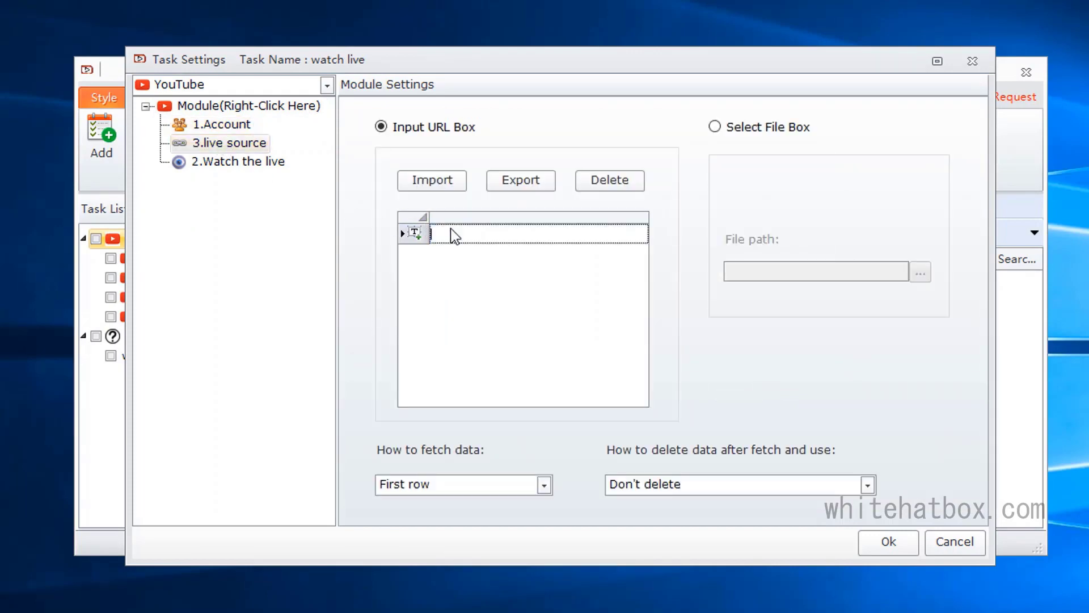
left_click(430, 180)
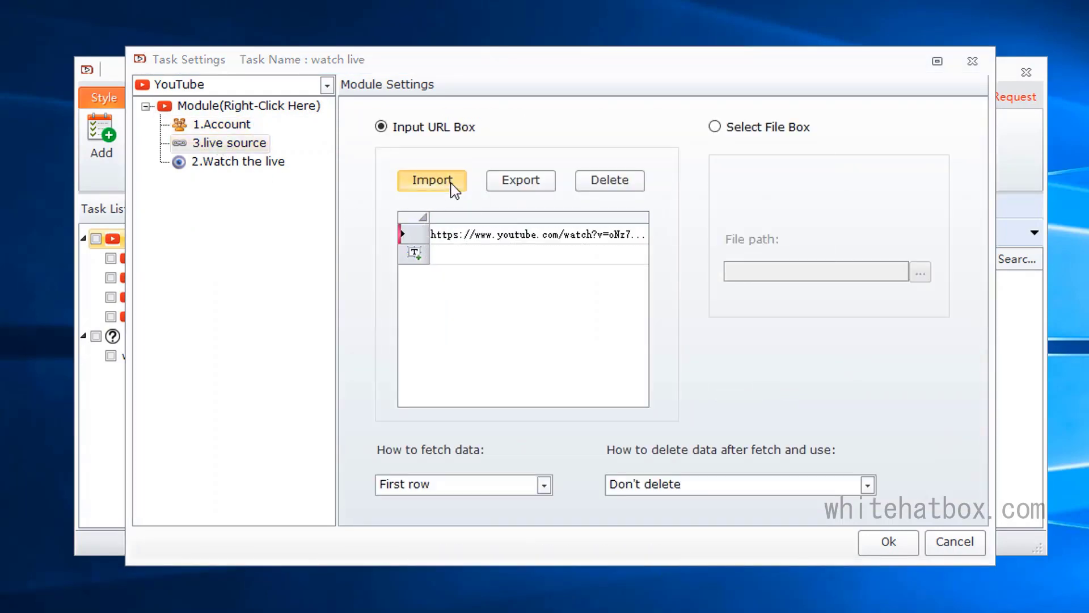
left_click(431, 180)
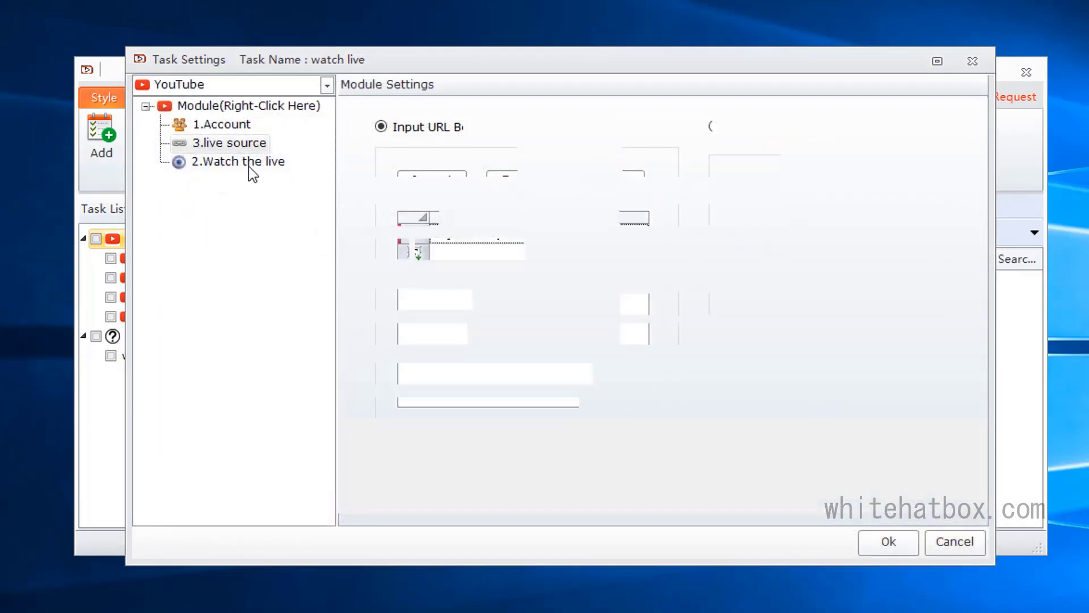
left_click(243, 161)
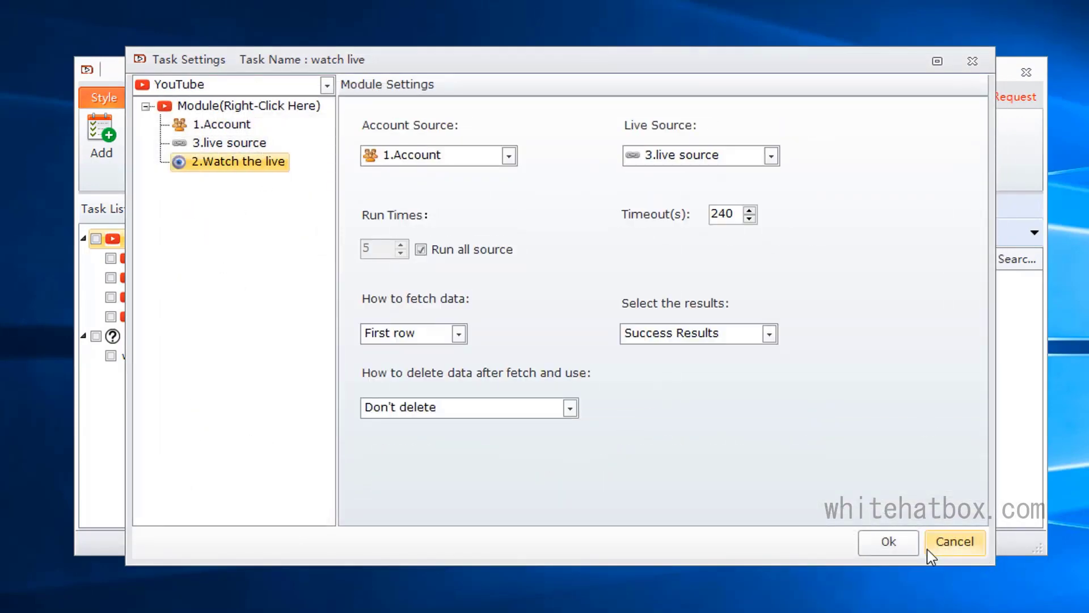
left_click(954, 542)
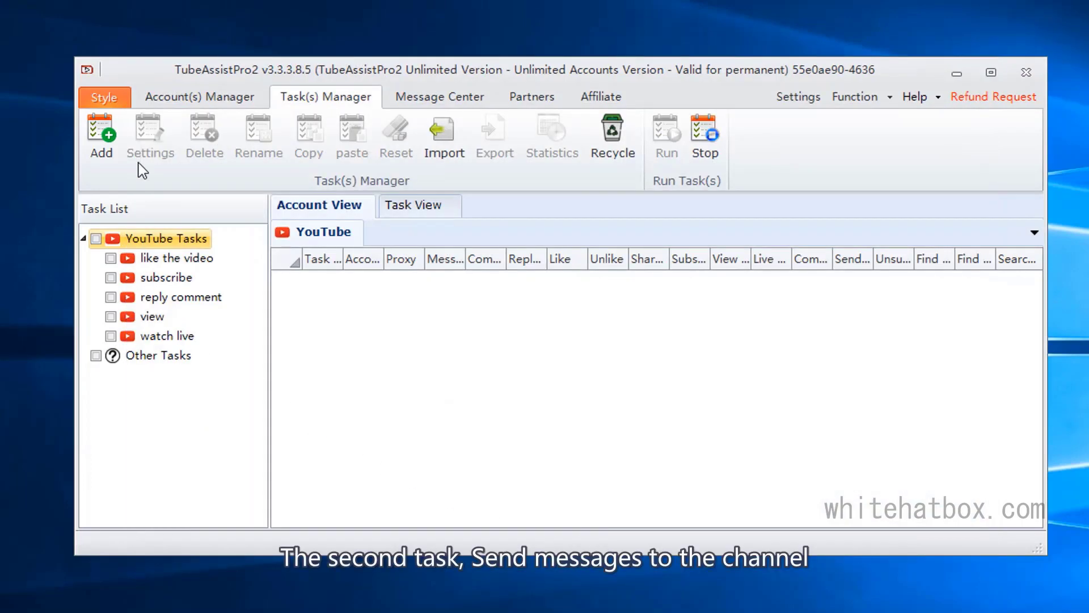
Step: Create the 'send message' task with a custom template tab named 'send message'
left_click(101, 135)
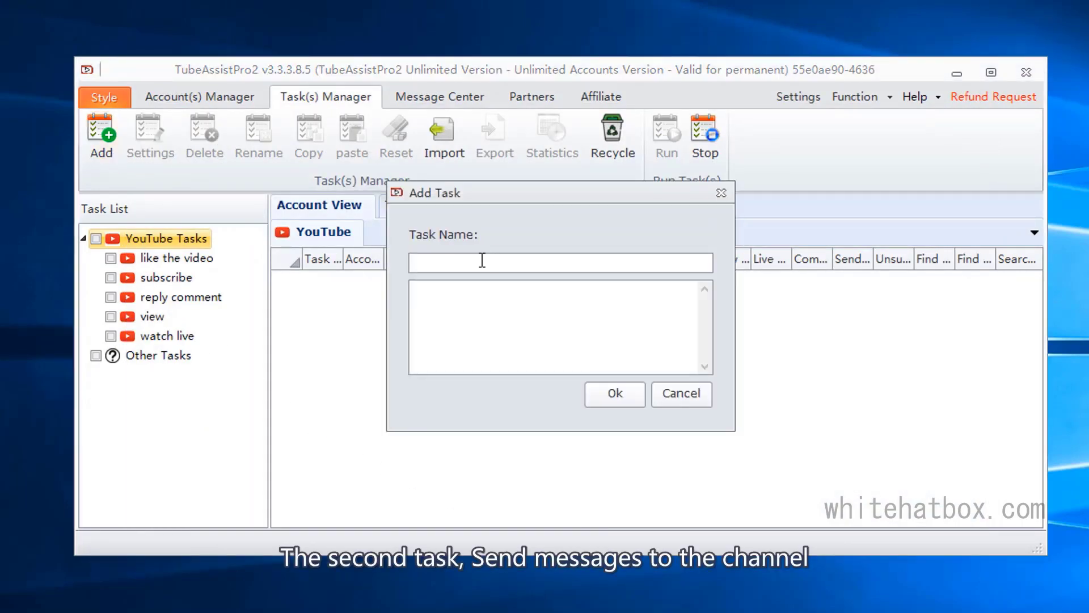
type("send message")
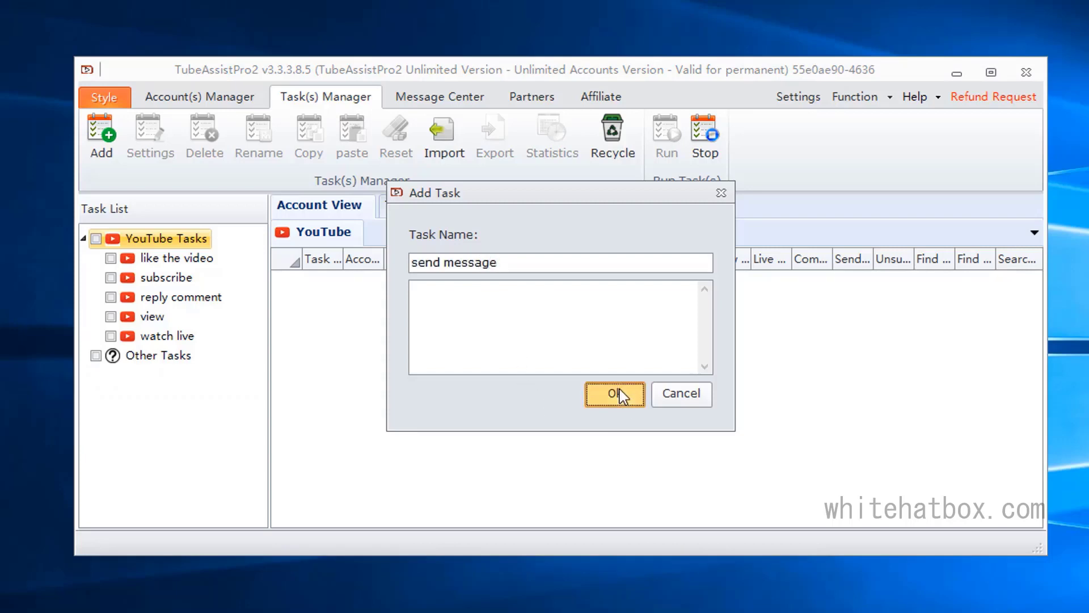
left_click(613, 394)
type("send")
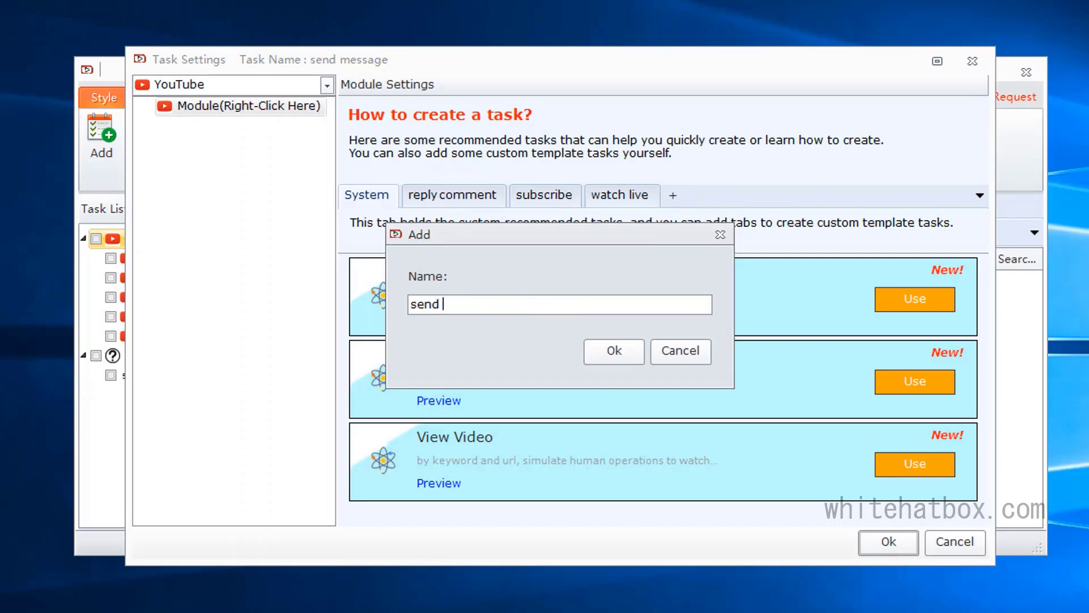
type("message")
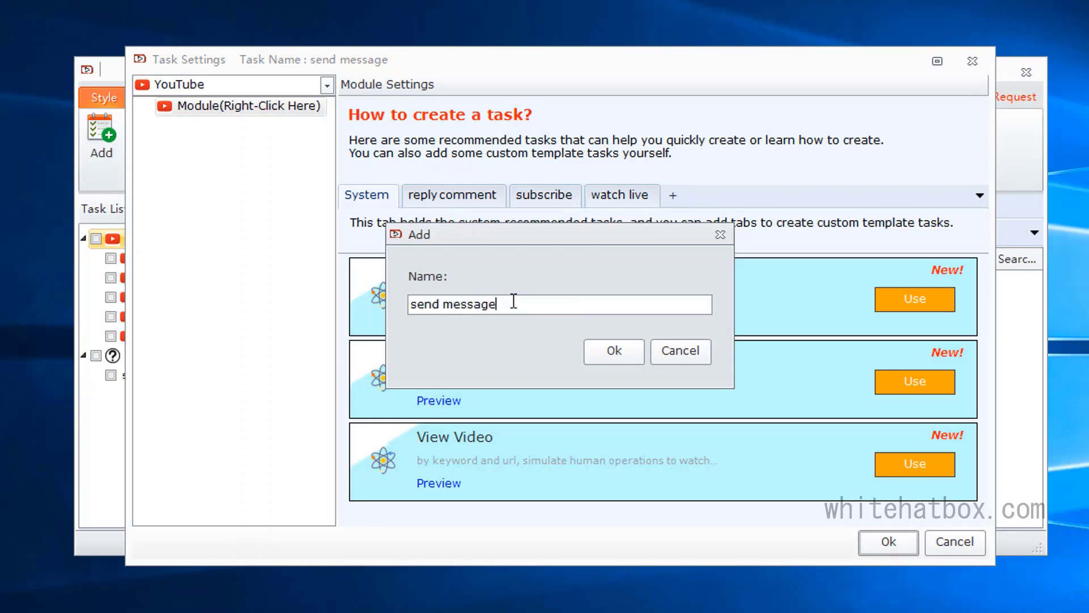
left_click(613, 351)
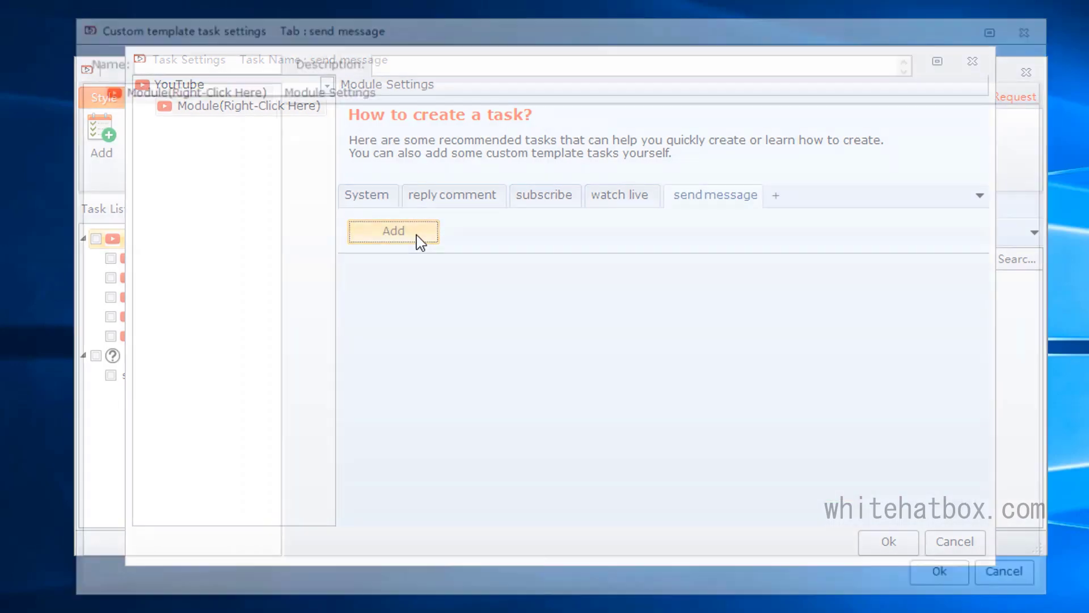
Step: Insert Account, subscription-lookup and Send Message modules, sourcing accounts from 1.Account and channels from subscriptions
left_click(392, 231)
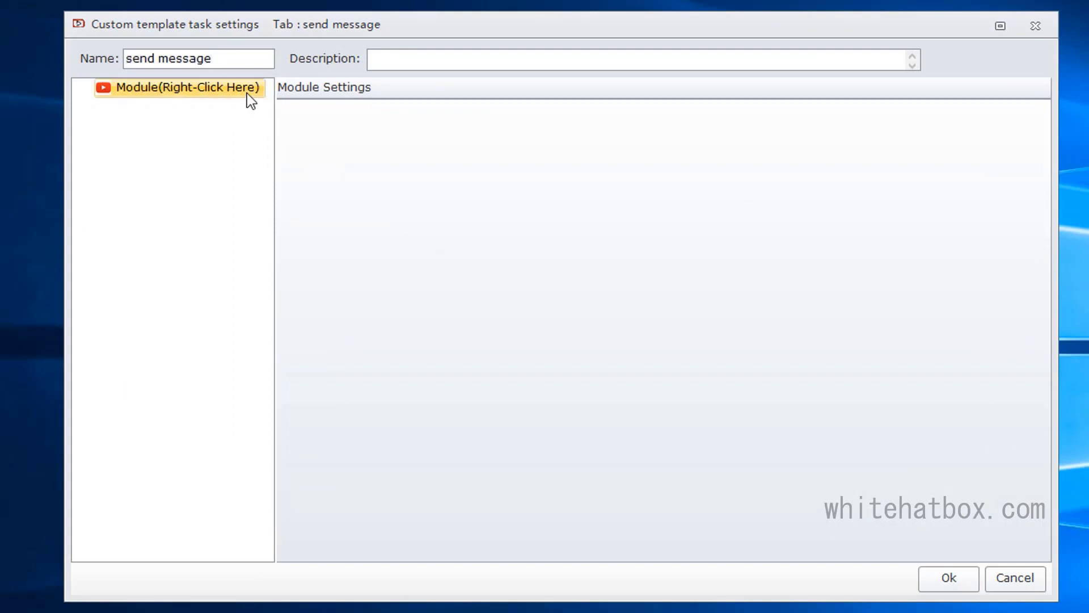
right_click(181, 87)
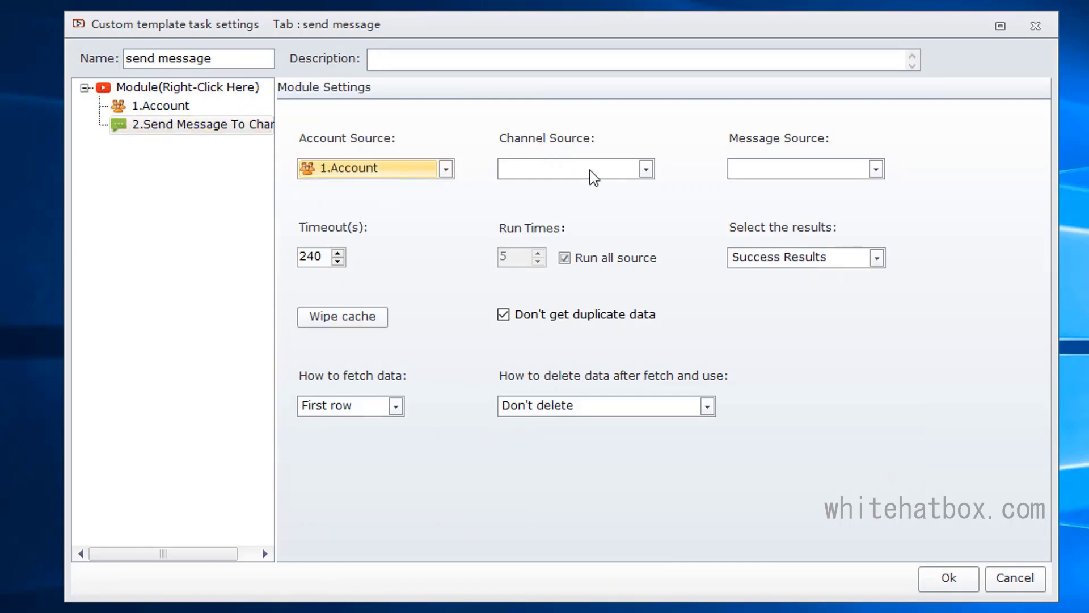
right_click(158, 105)
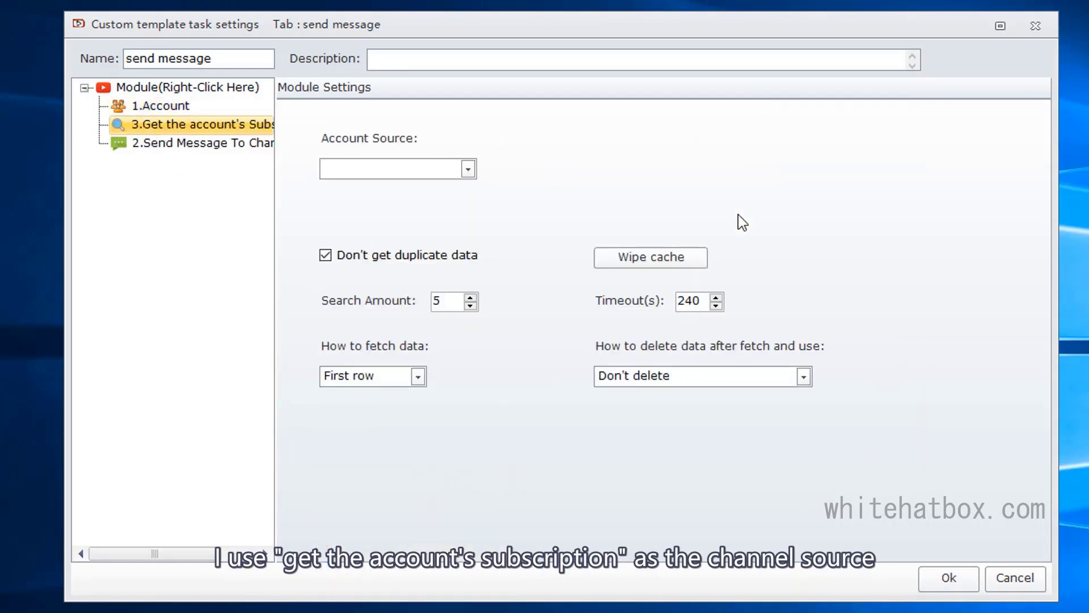
left_click(467, 168)
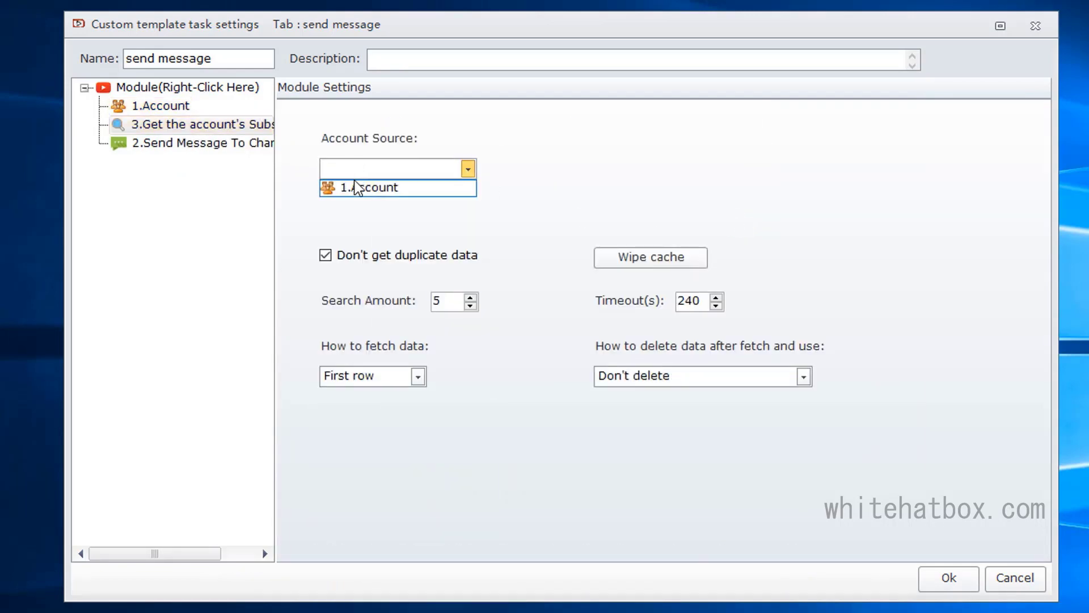
left_click(365, 188)
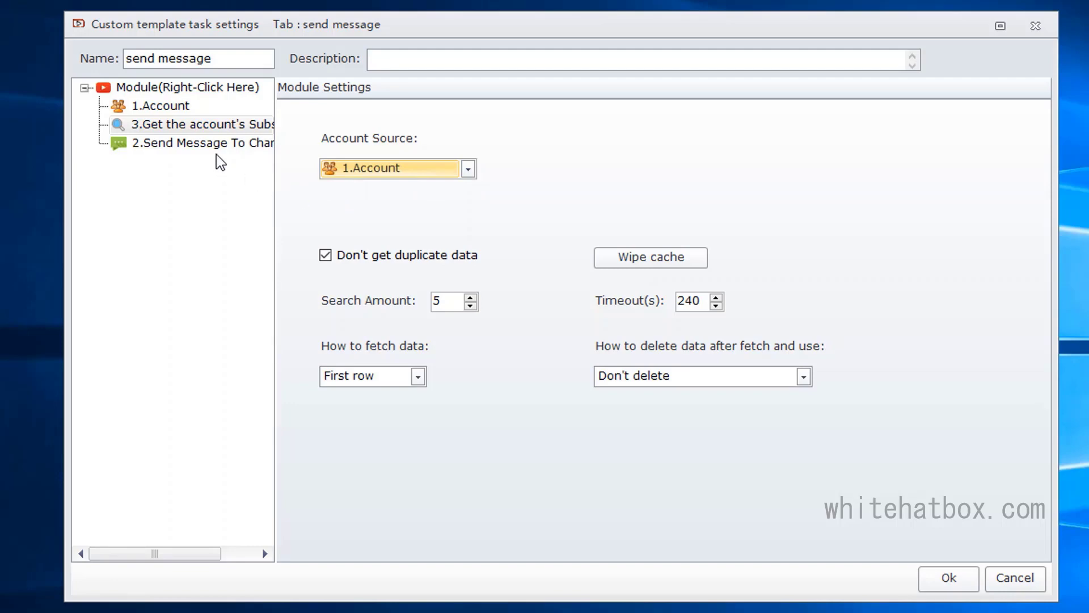
left_click(201, 142)
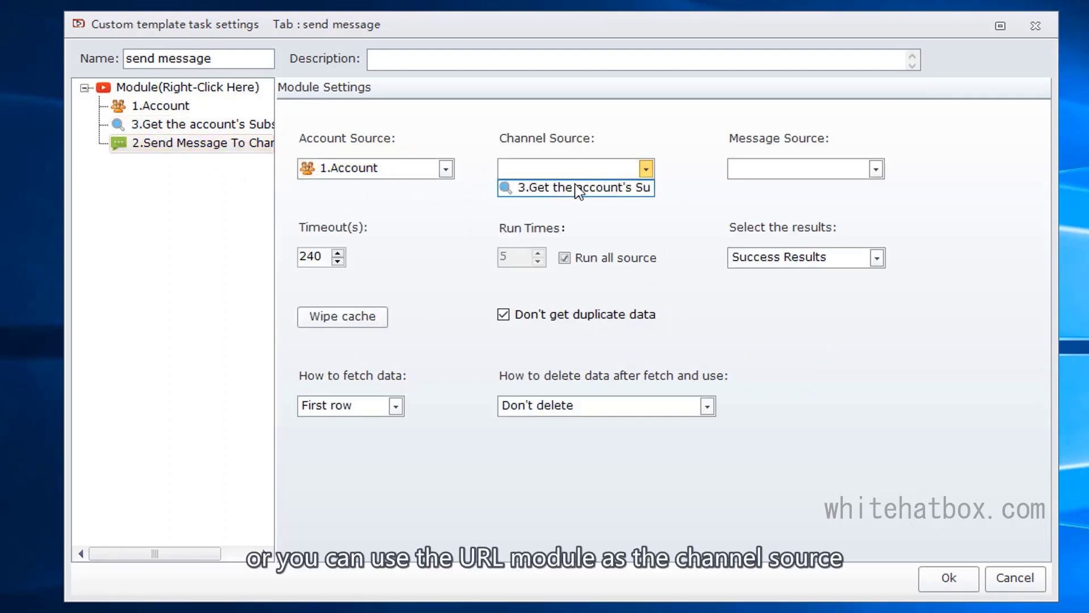
left_click(575, 188)
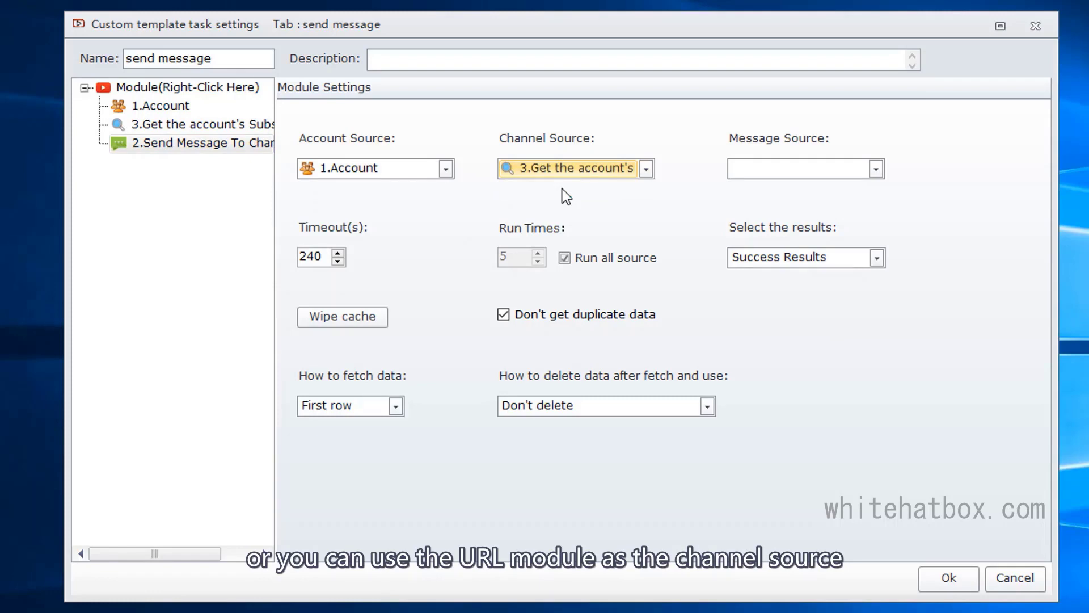
Step: Insert a Text module and rename it 'message source'
right_click(194, 124)
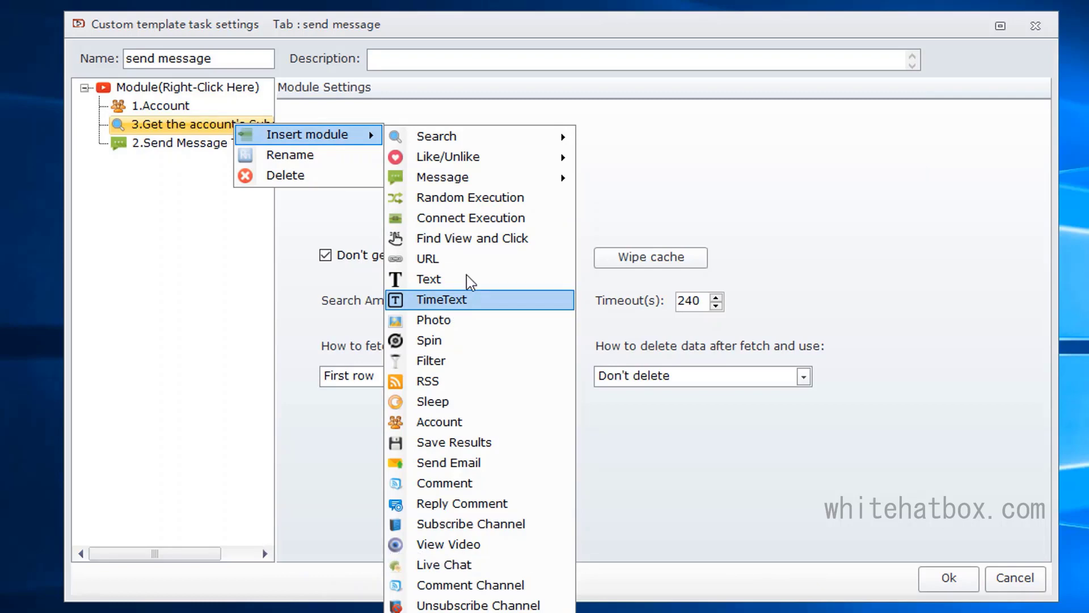
left_click(427, 278)
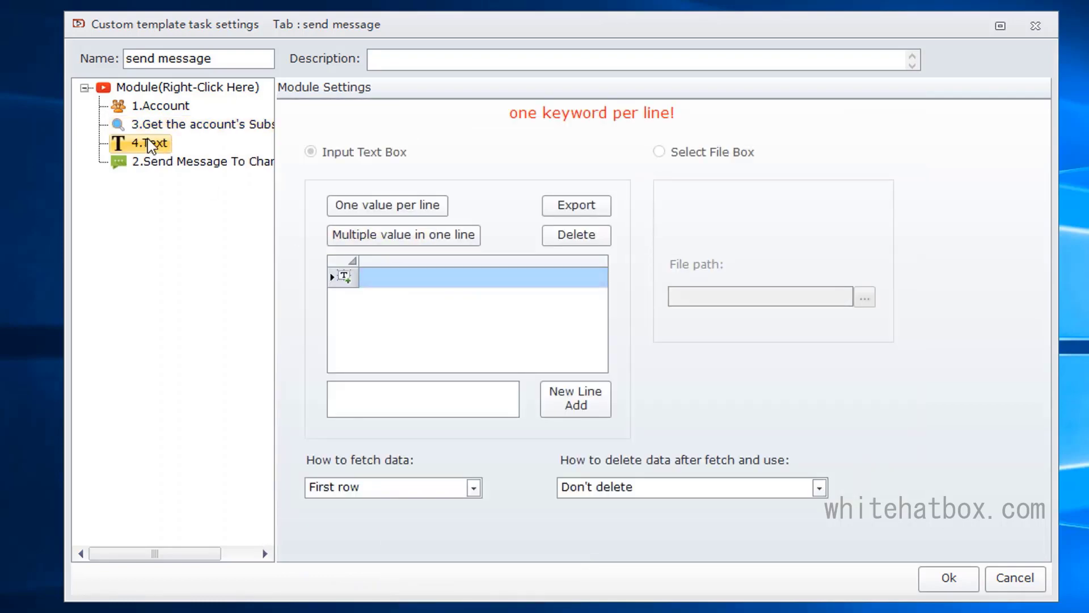
type("message source")
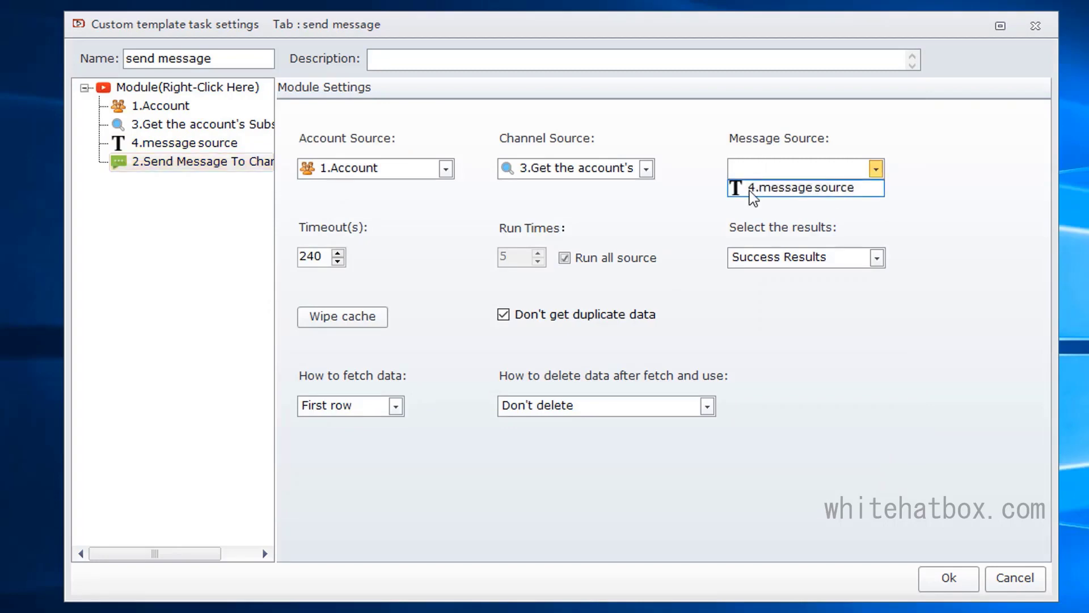
Step: Set Message Source to 4.message source and save the send message template
left_click(799, 187)
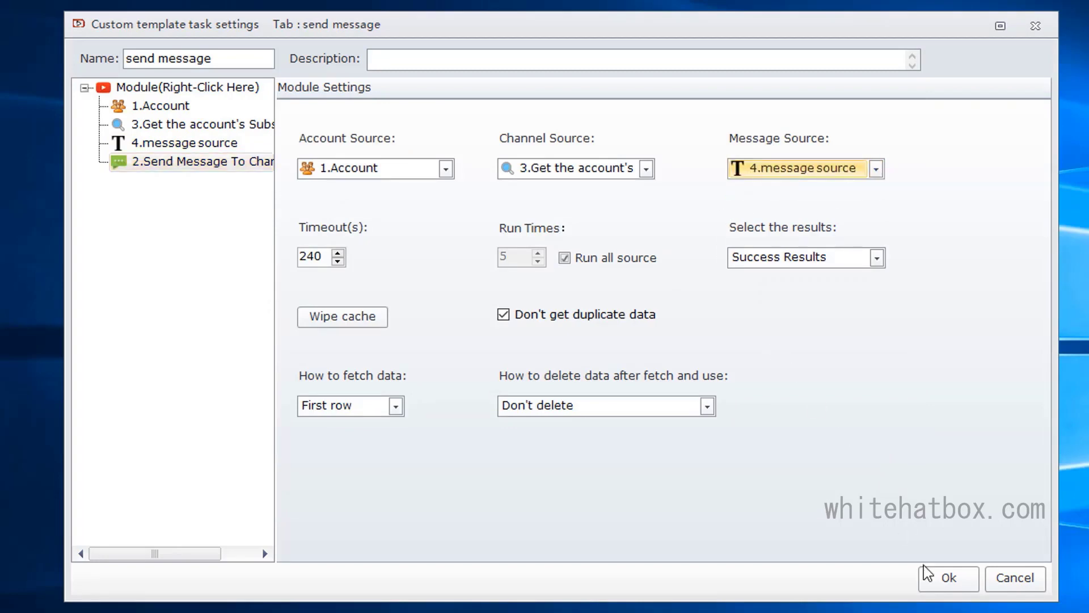
left_click(942, 577)
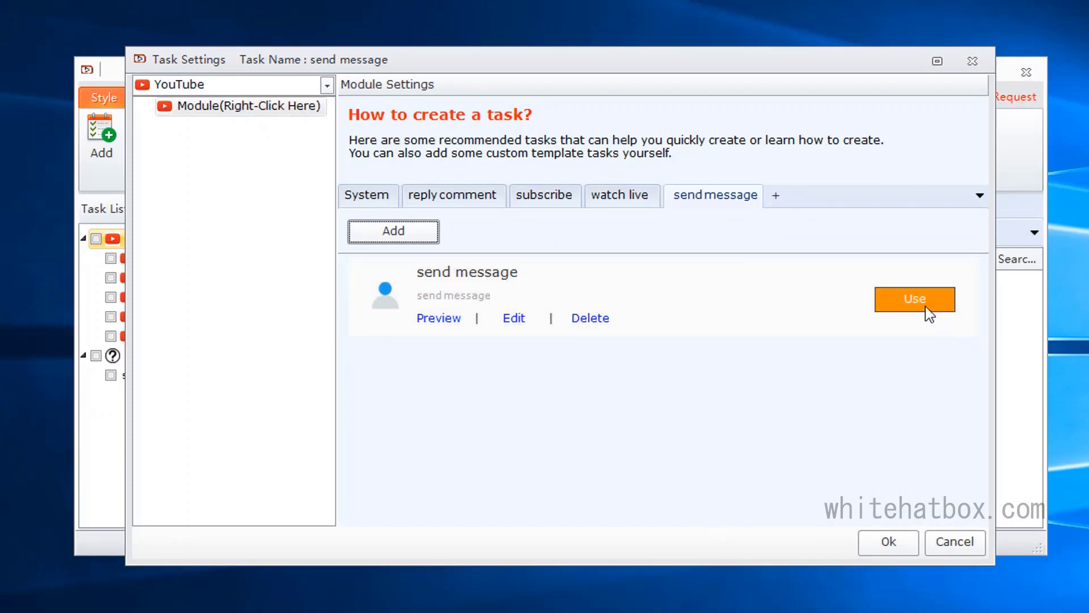
Step: Apply the send message template, enter messages 'good' and 'nice', and save the task
left_click(914, 299)
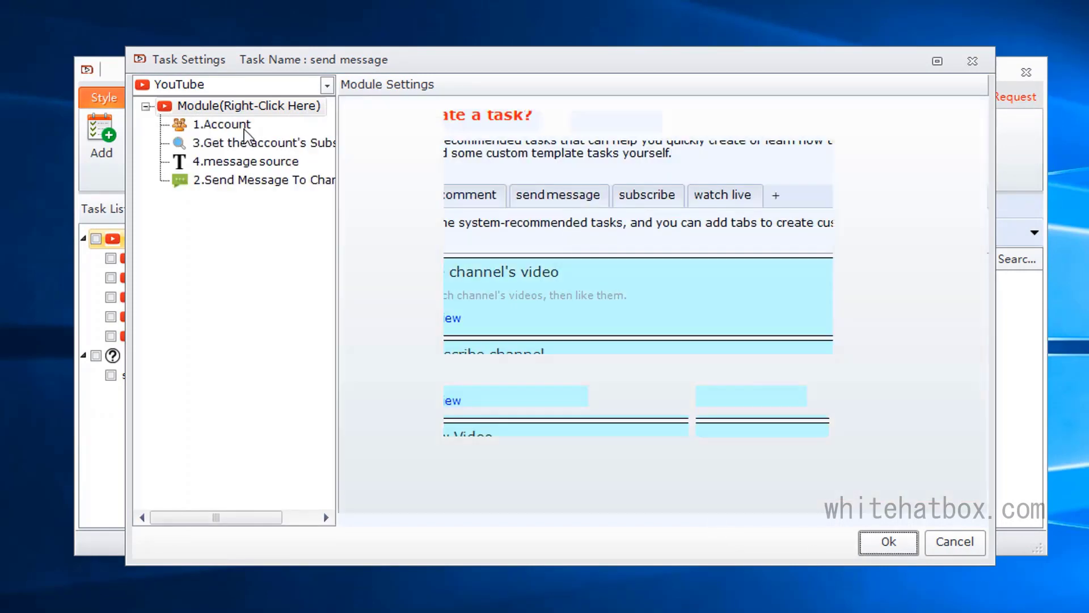
left_click(261, 143)
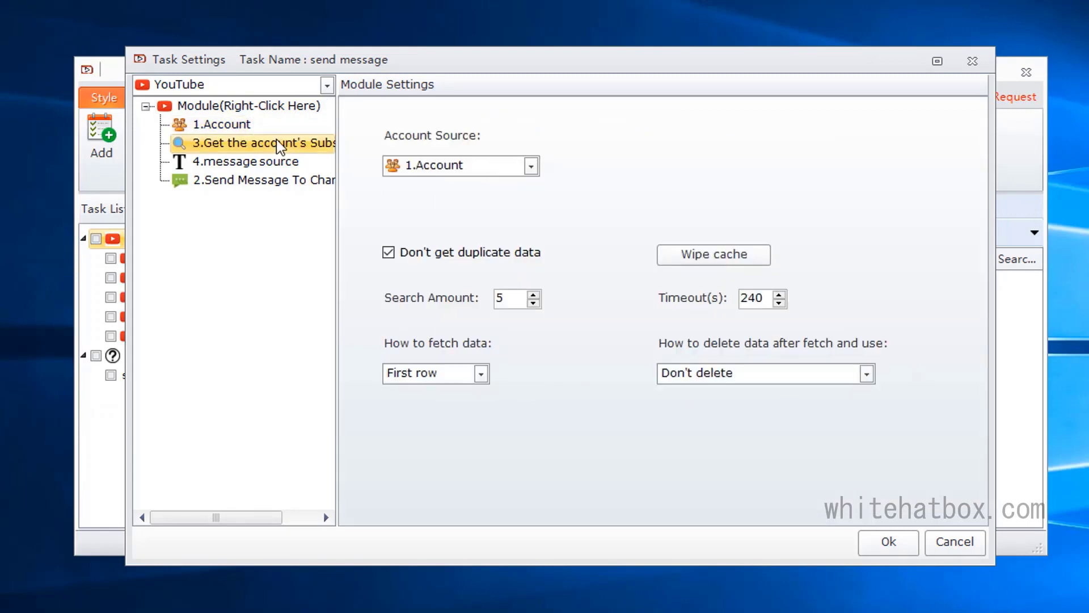
mouse_move(290, 172)
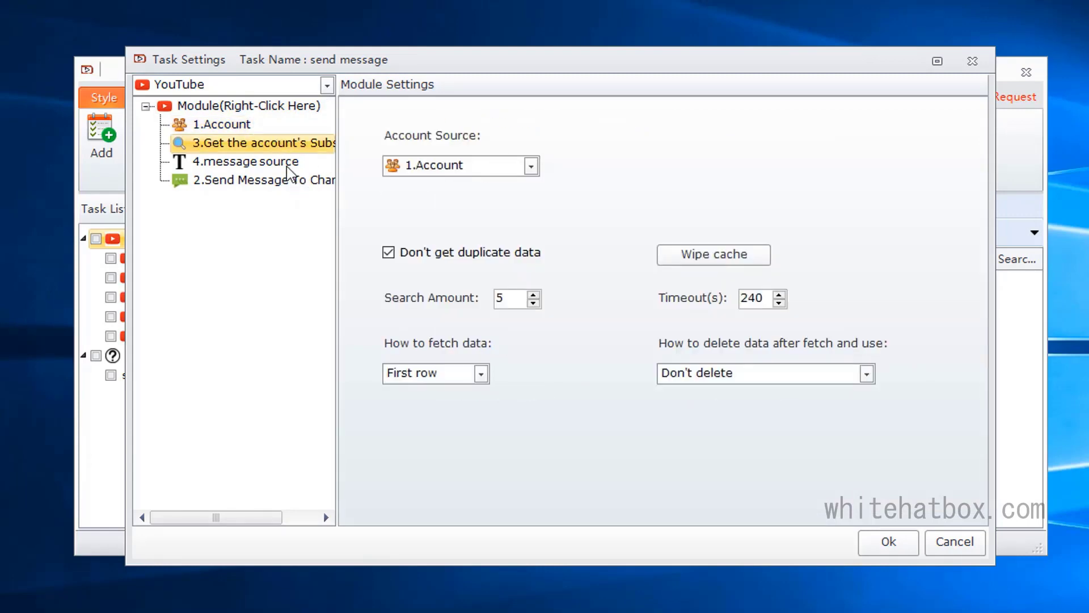
left_click(246, 161)
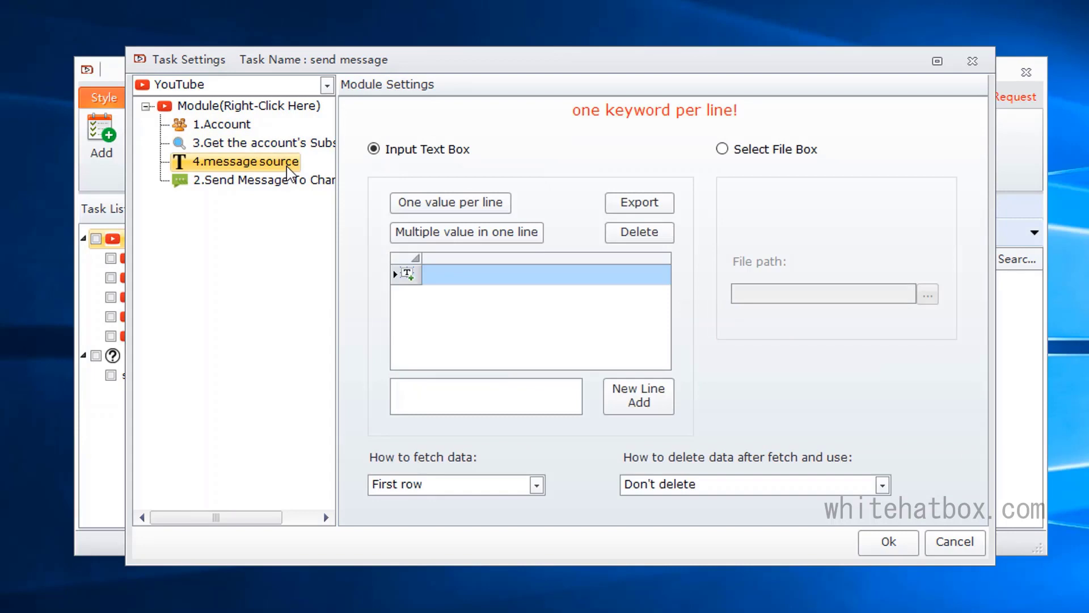
left_click(542, 274)
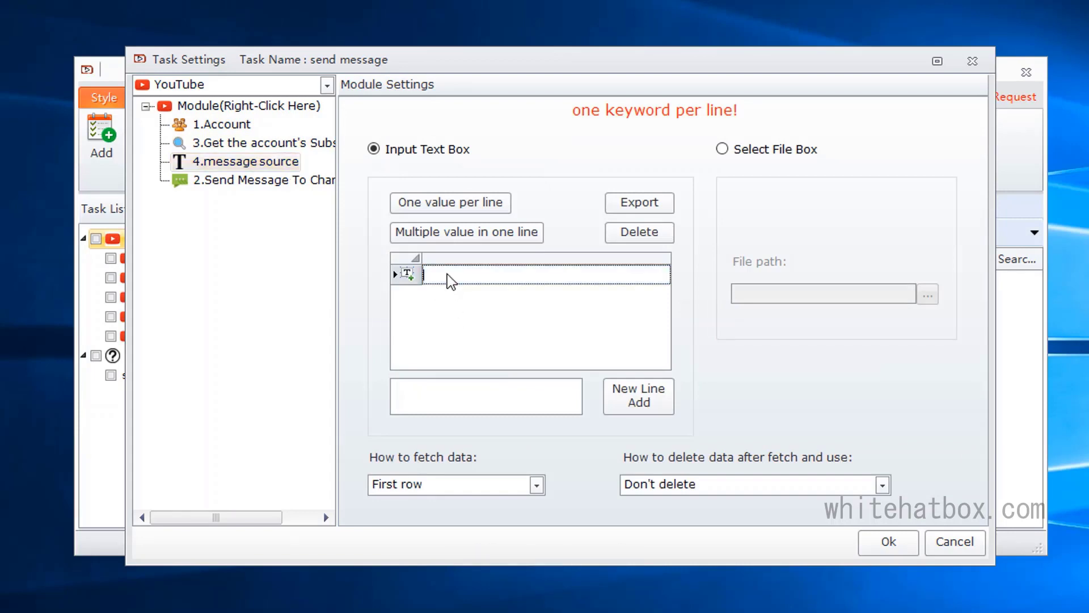
type("nice")
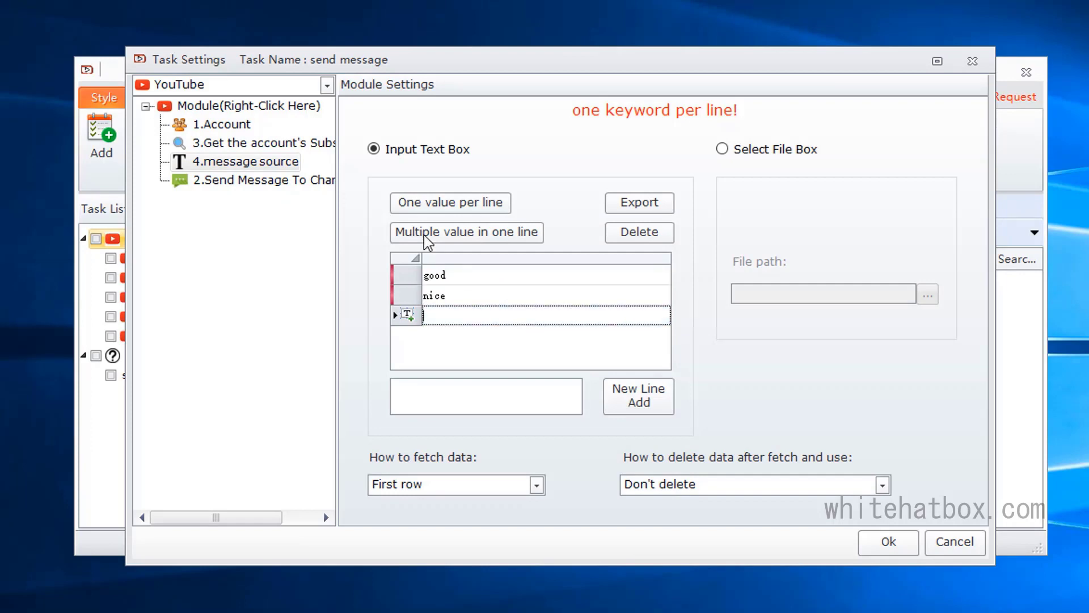
left_click(257, 179)
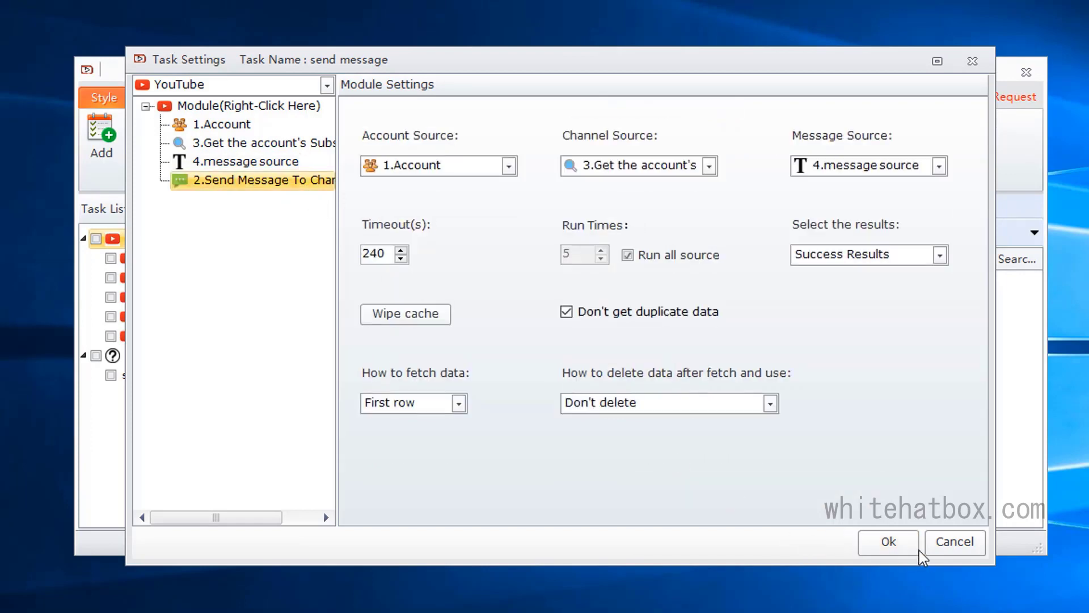
left_click(888, 542)
type("live chat")
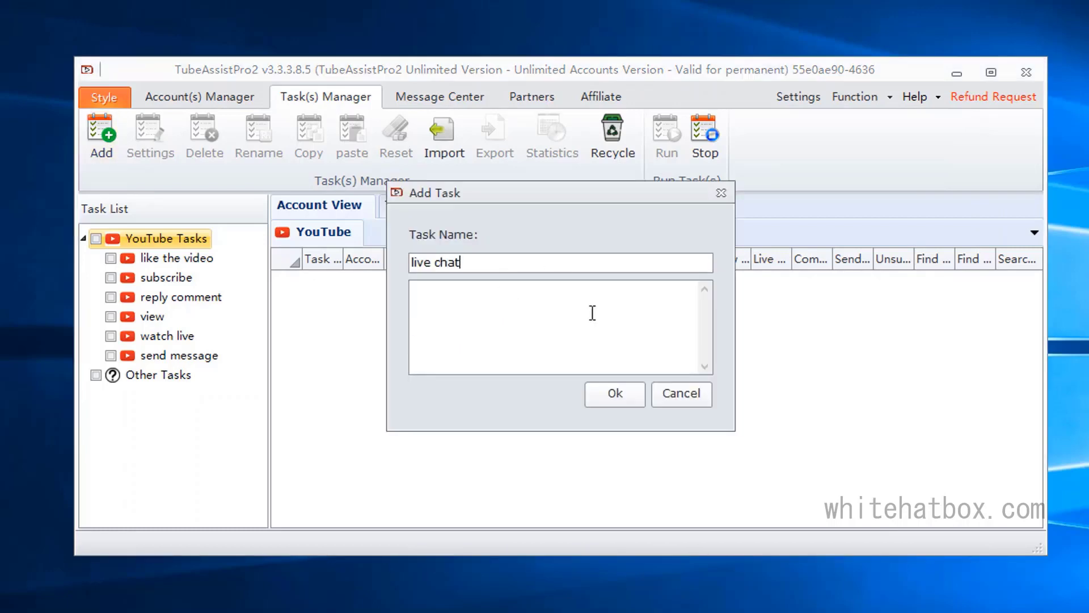
Step: Create the 'live chat' task and add a custom template tab named 'live chat'
left_click(614, 393)
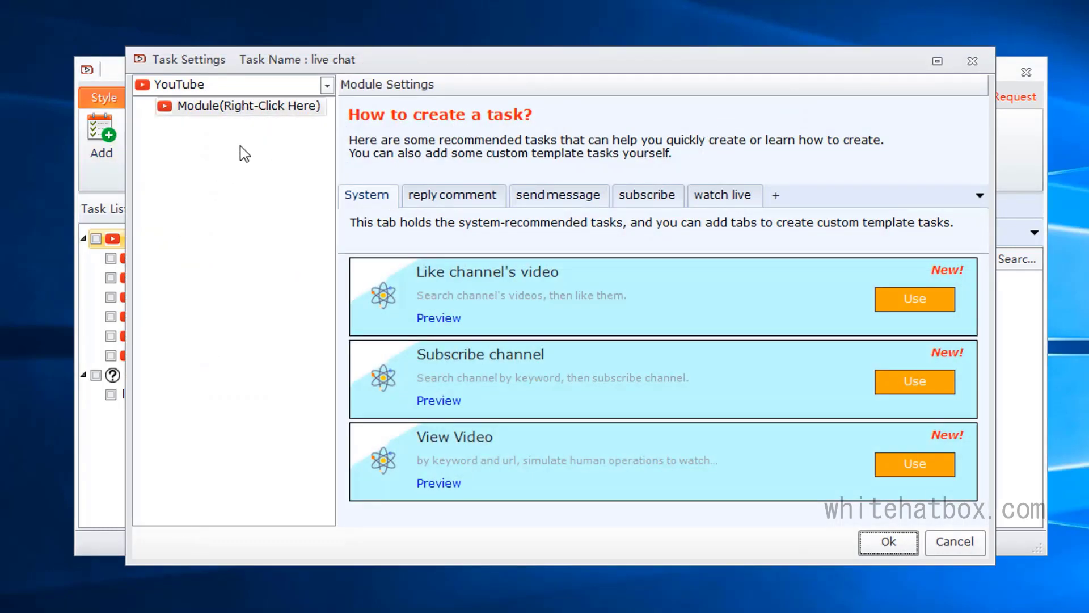
left_click(772, 195)
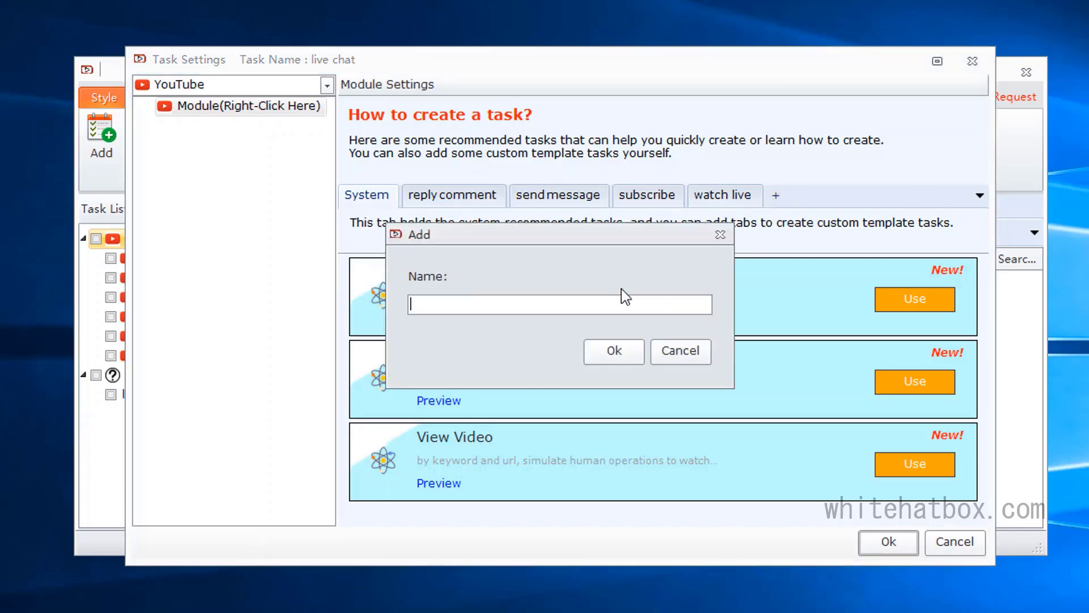
type("live chat")
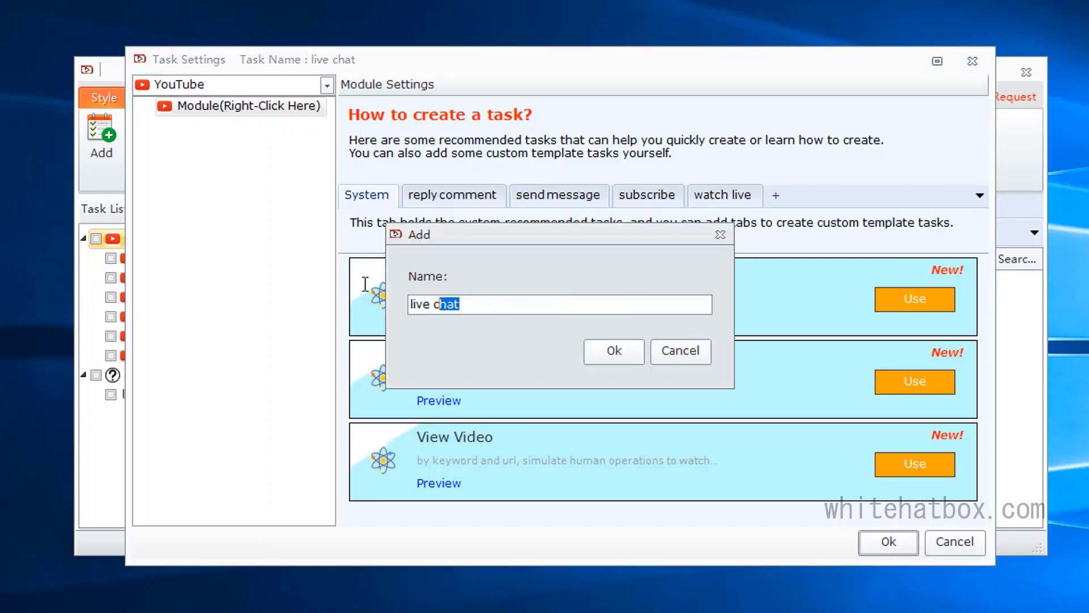
left_click(614, 350)
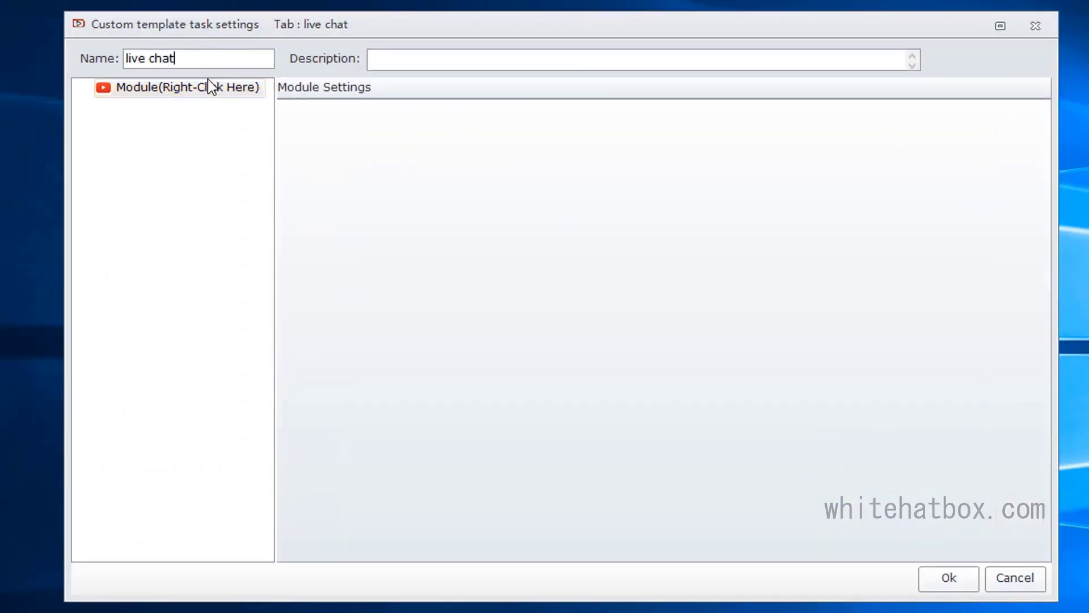
Step: Insert a URL module named 'live source' and assign it as Live Chat's Live Source
right_click(180, 87)
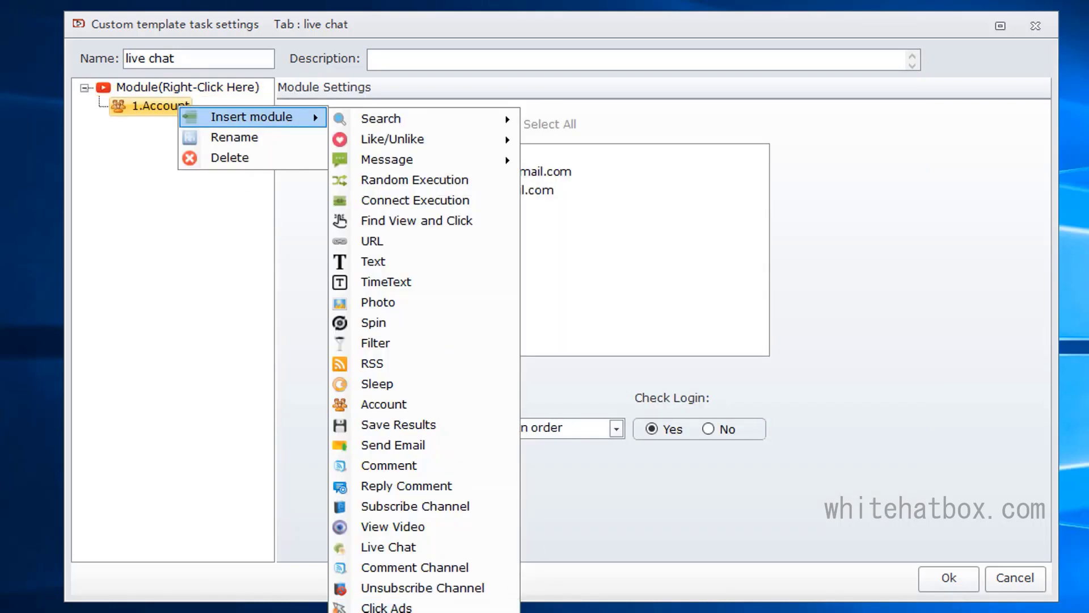
left_click(388, 547)
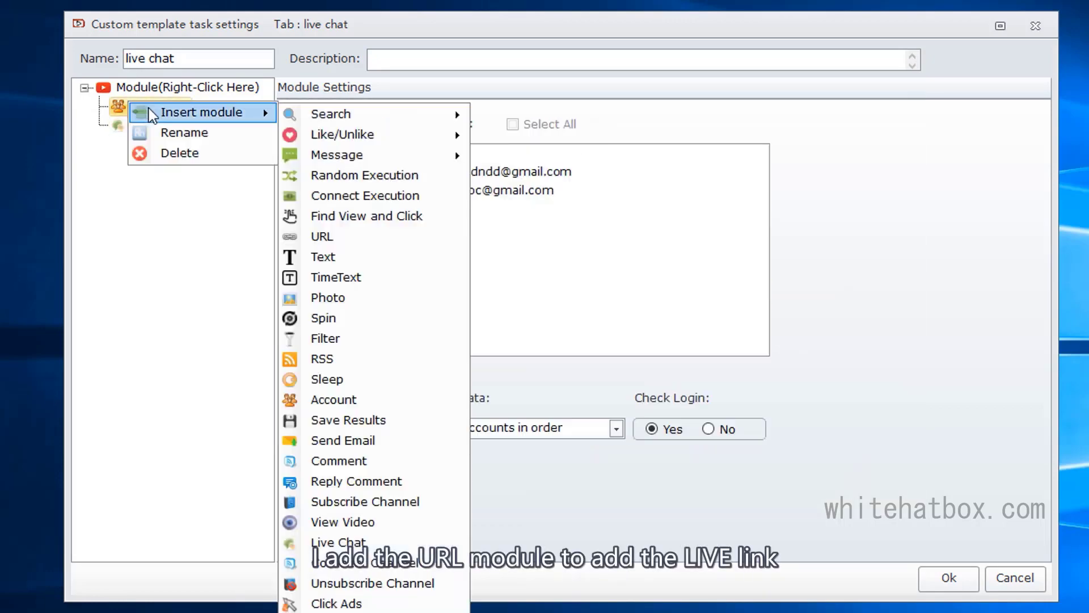
left_click(322, 236)
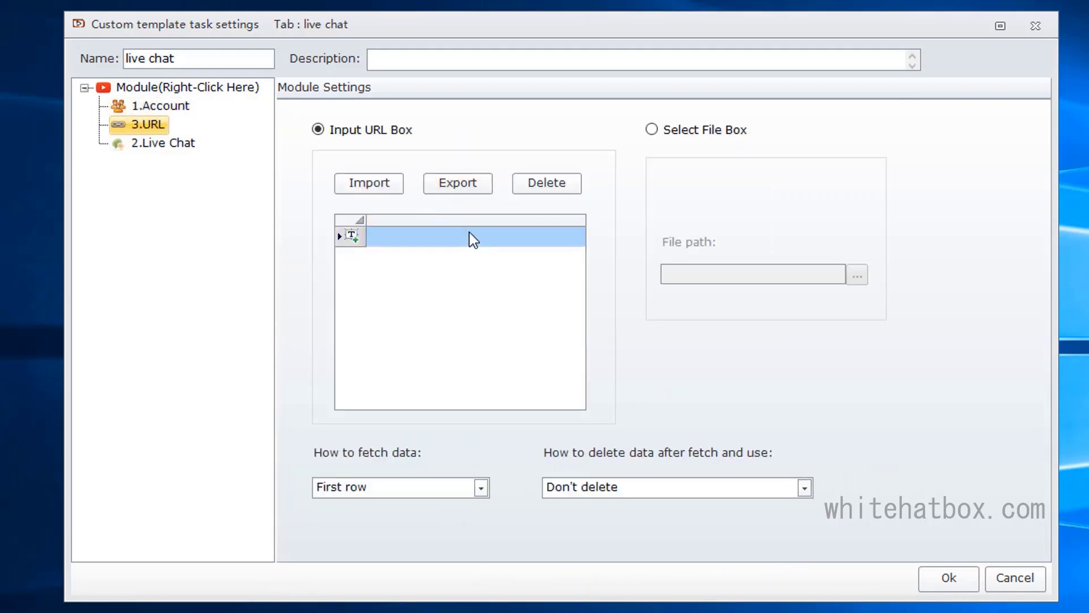
double_click(473, 236)
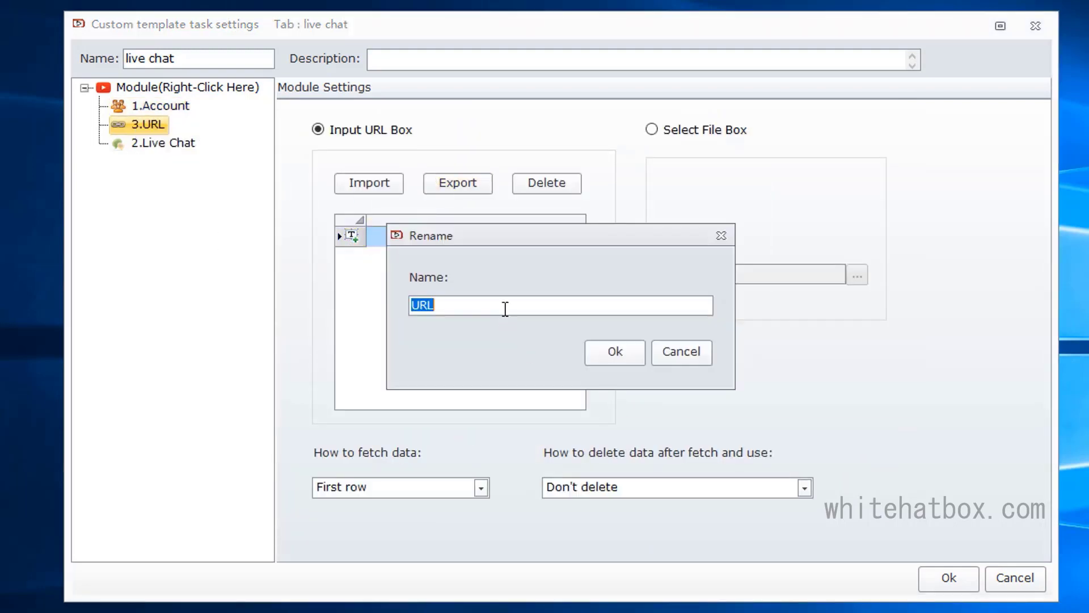
type("live sourd")
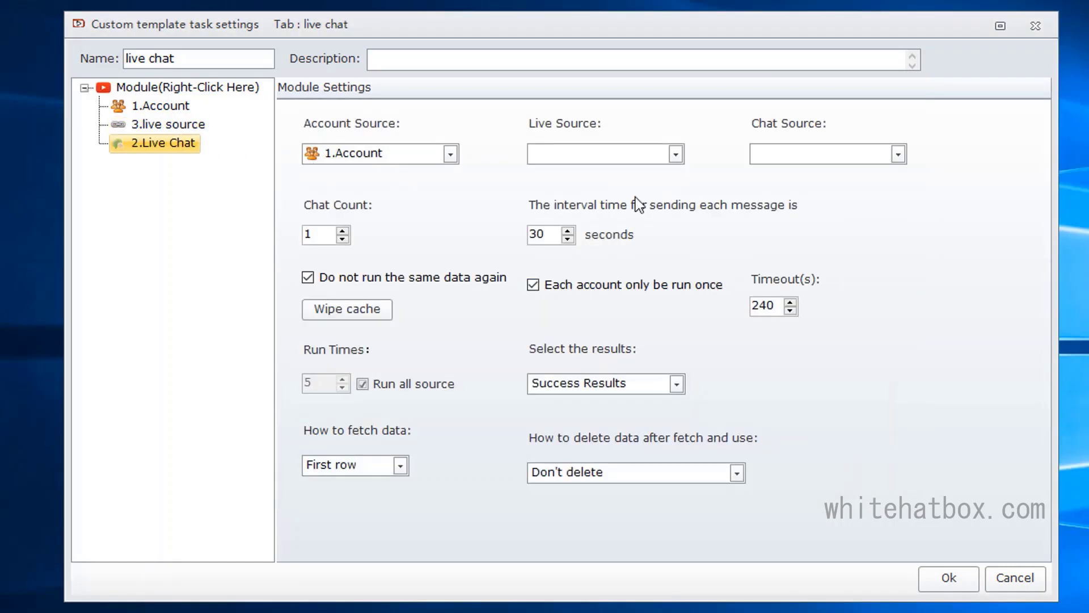
left_click(597, 152)
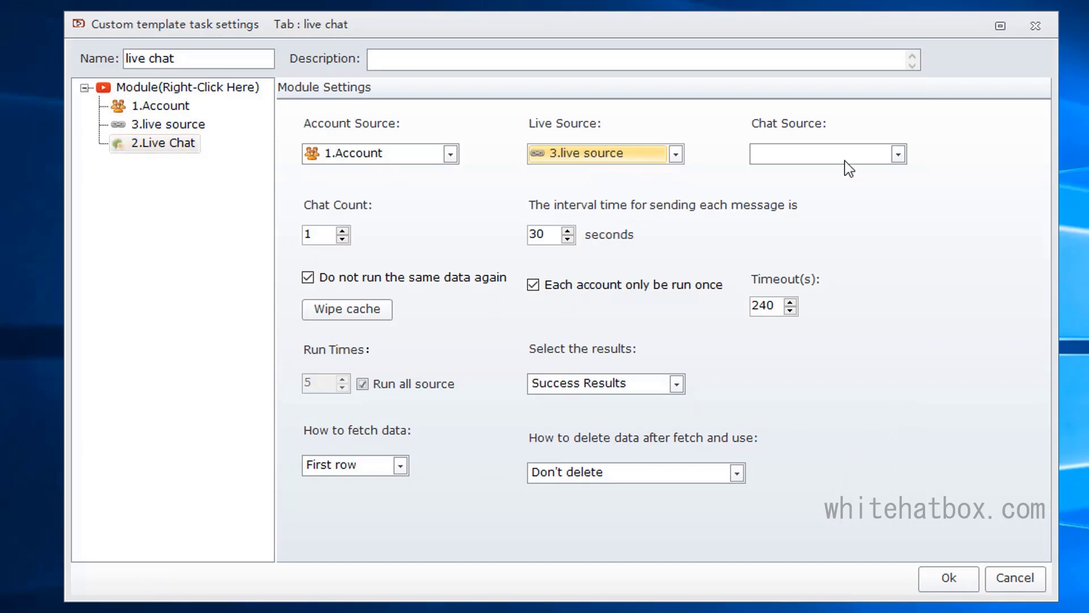
mouse_move(252, 151)
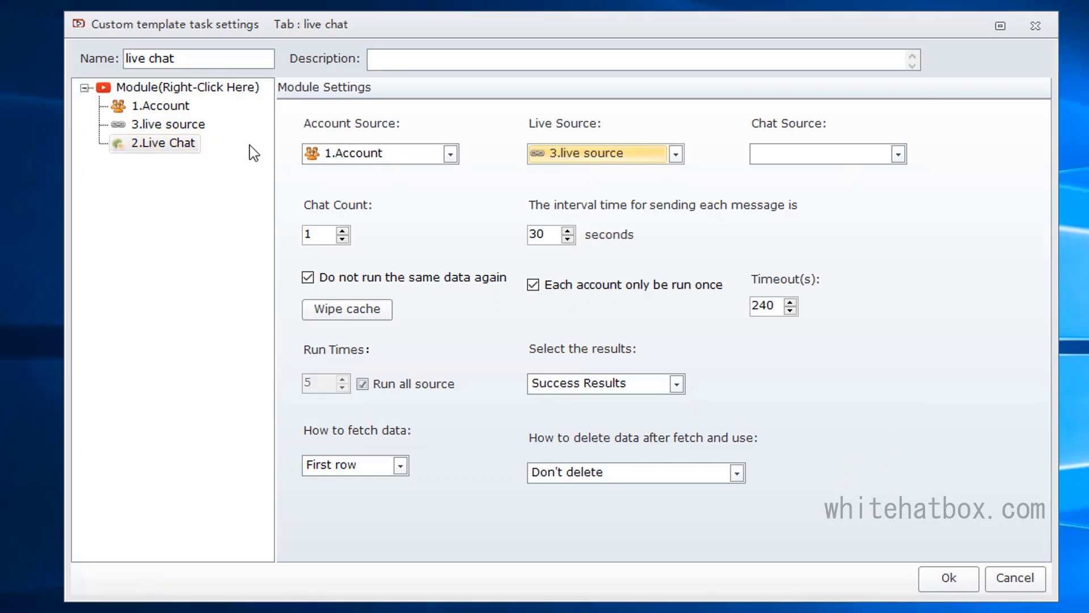
Step: Insert a text module named 'chat source' for the chat messages
right_click(167, 124)
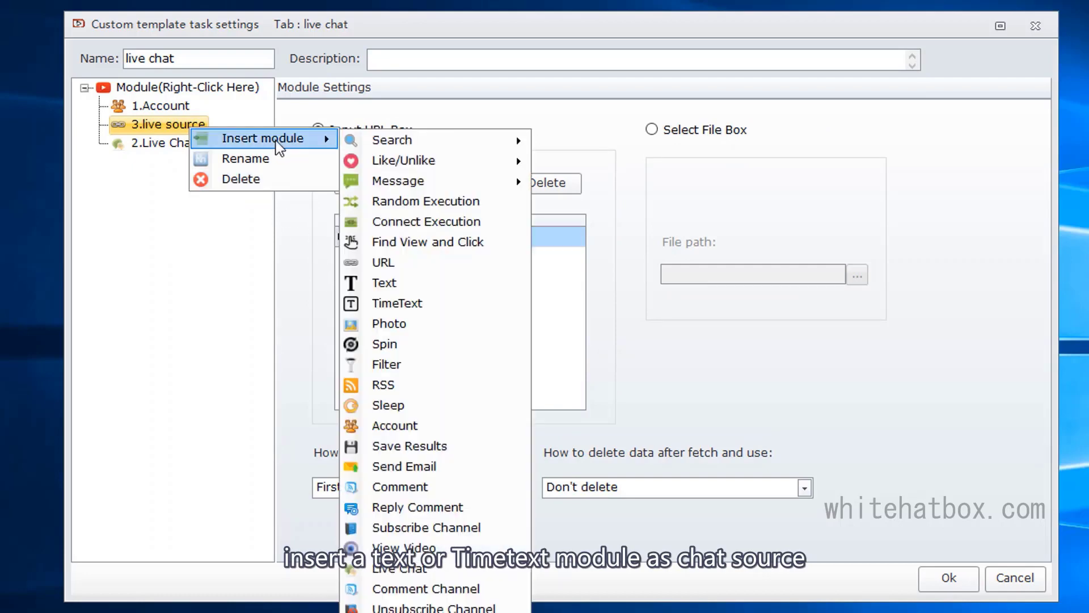
left_click(383, 282)
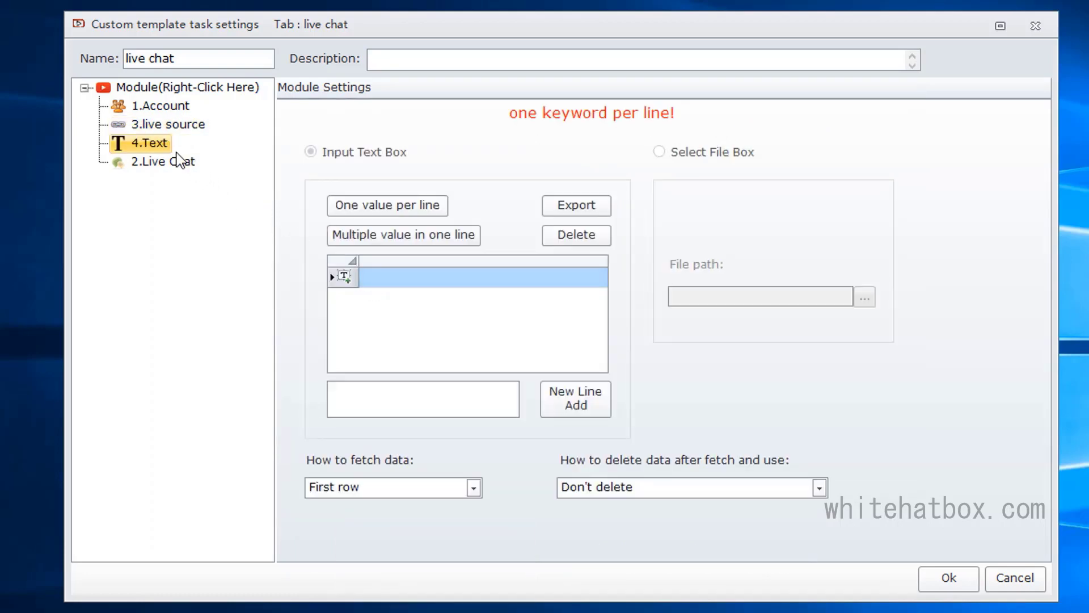
right_click(148, 144)
type("chat source")
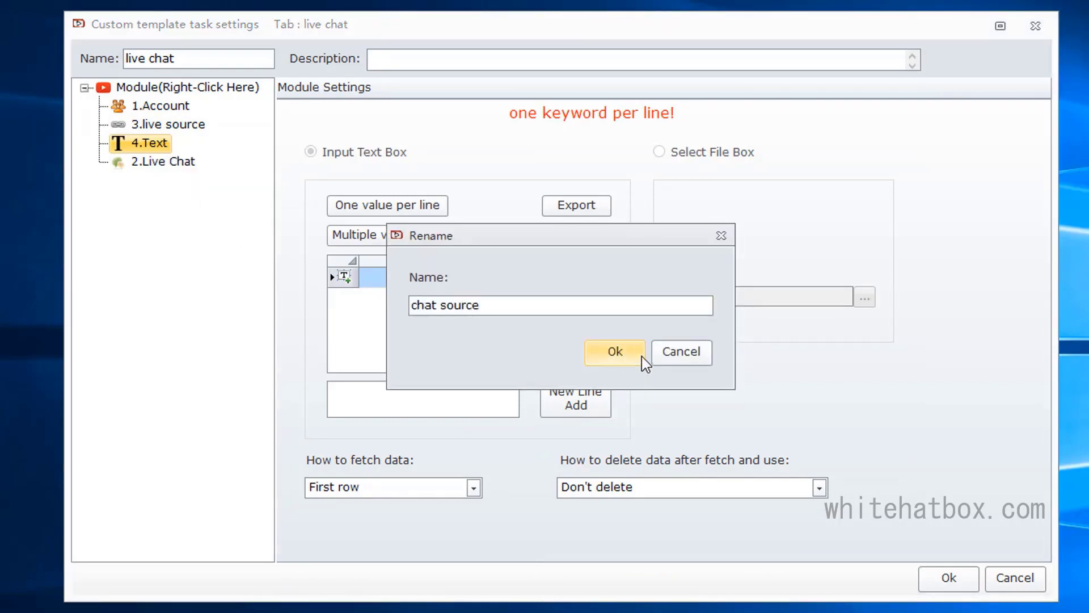
left_click(614, 352)
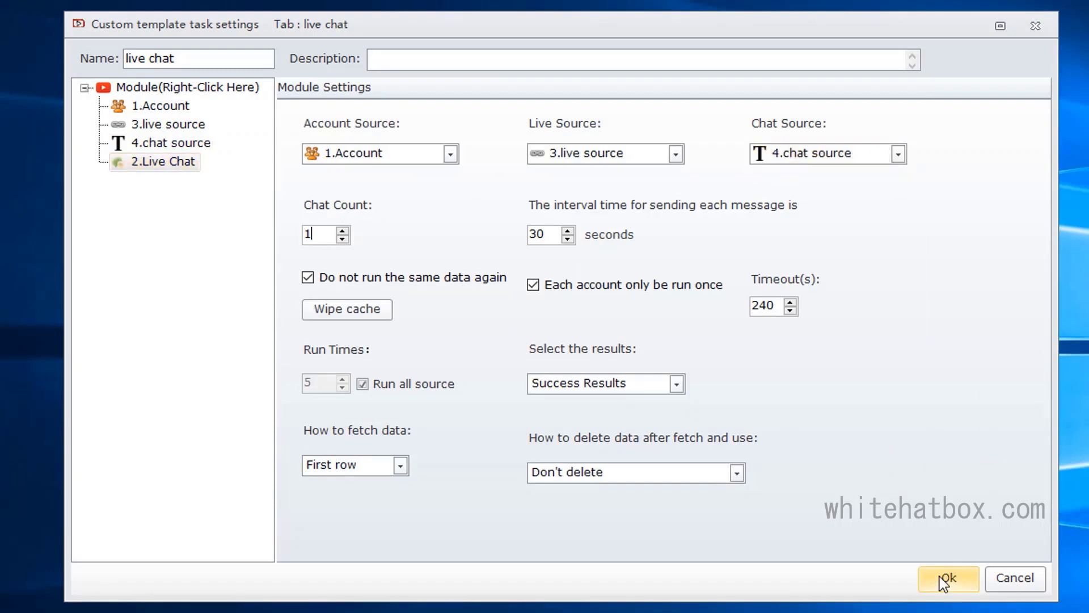
Step: Save the live chat template, create a task from it, and check the second account
left_click(947, 577)
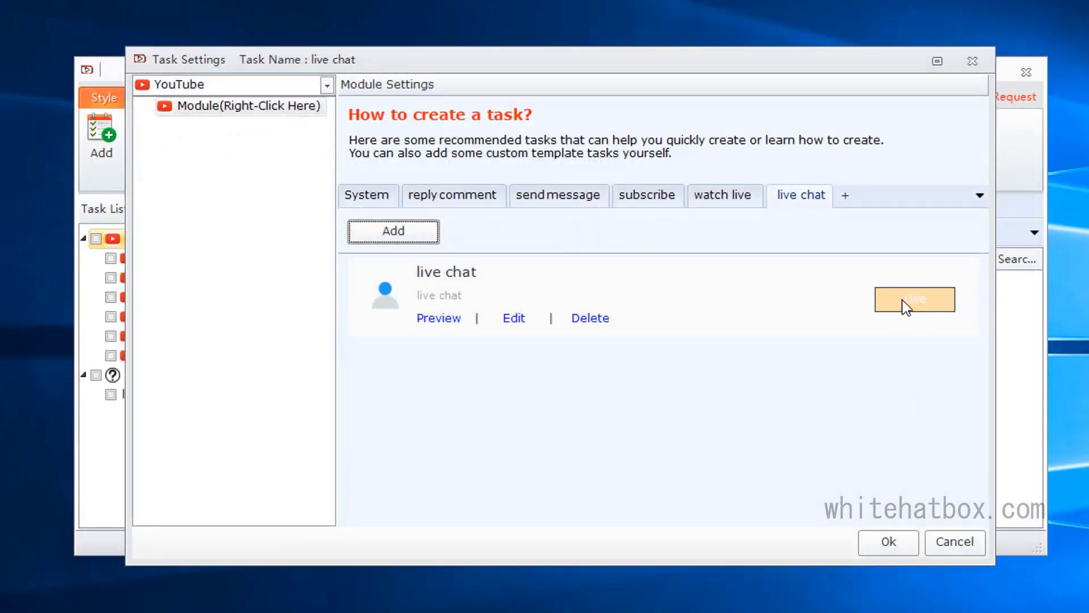
left_click(914, 299)
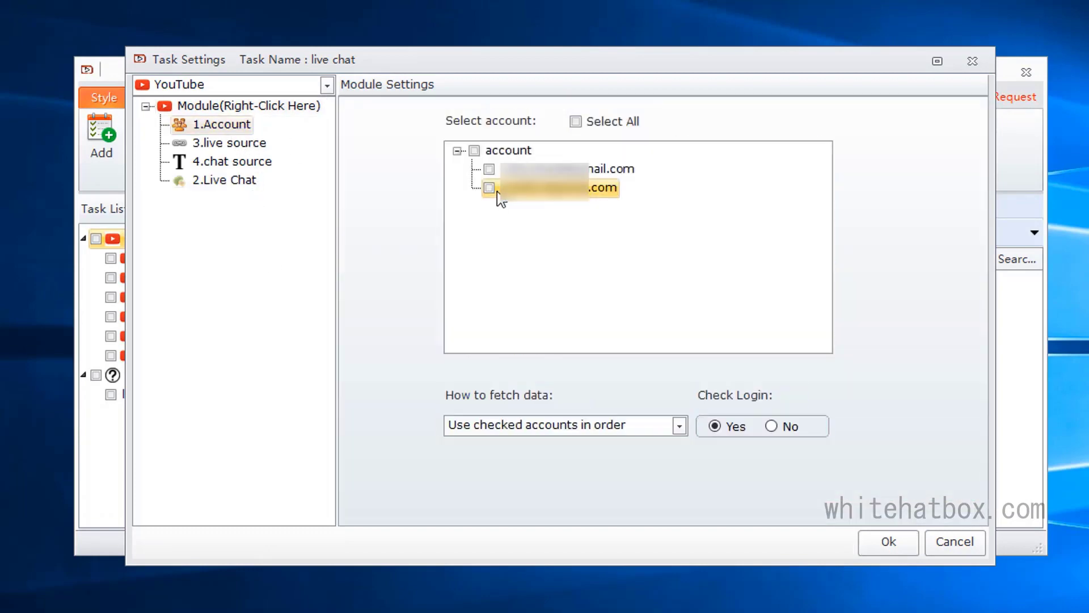
left_click(489, 188)
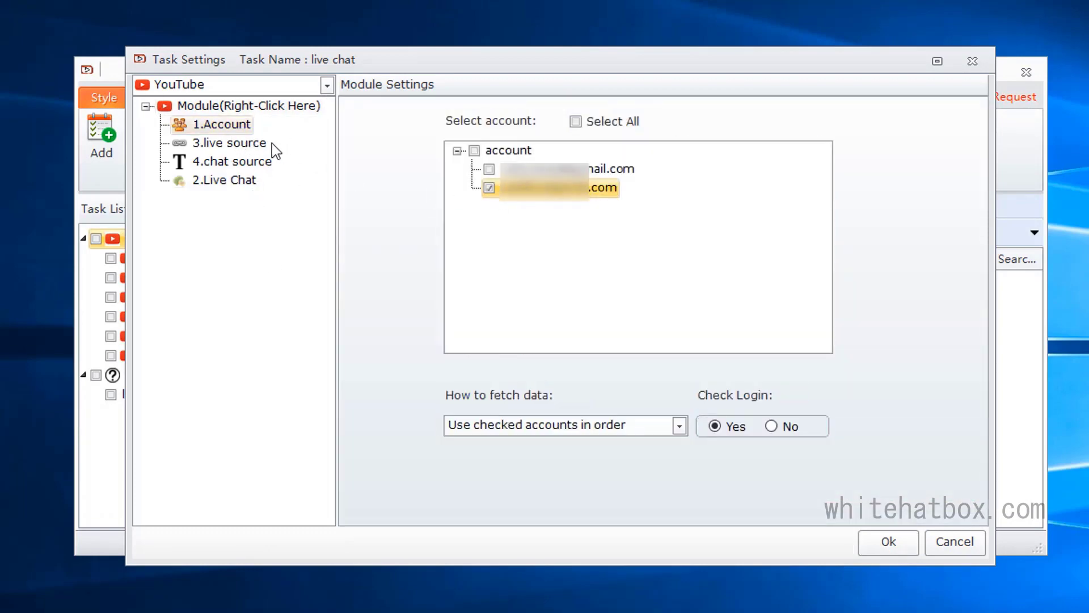
Step: Add the YouTube live link in live source and emoji messages in chat source
left_click(230, 143)
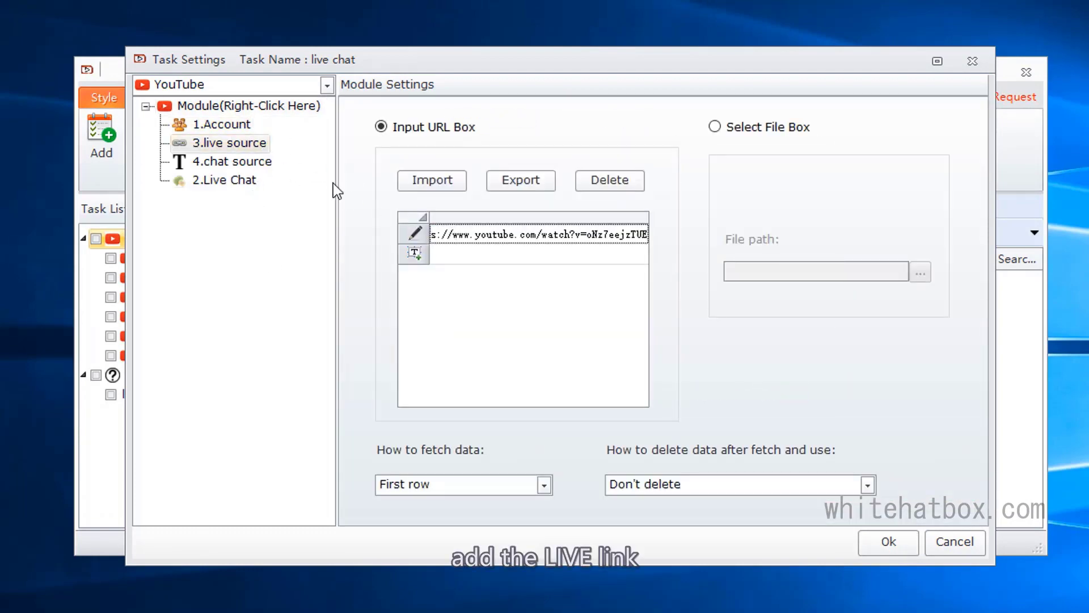
left_click(232, 161)
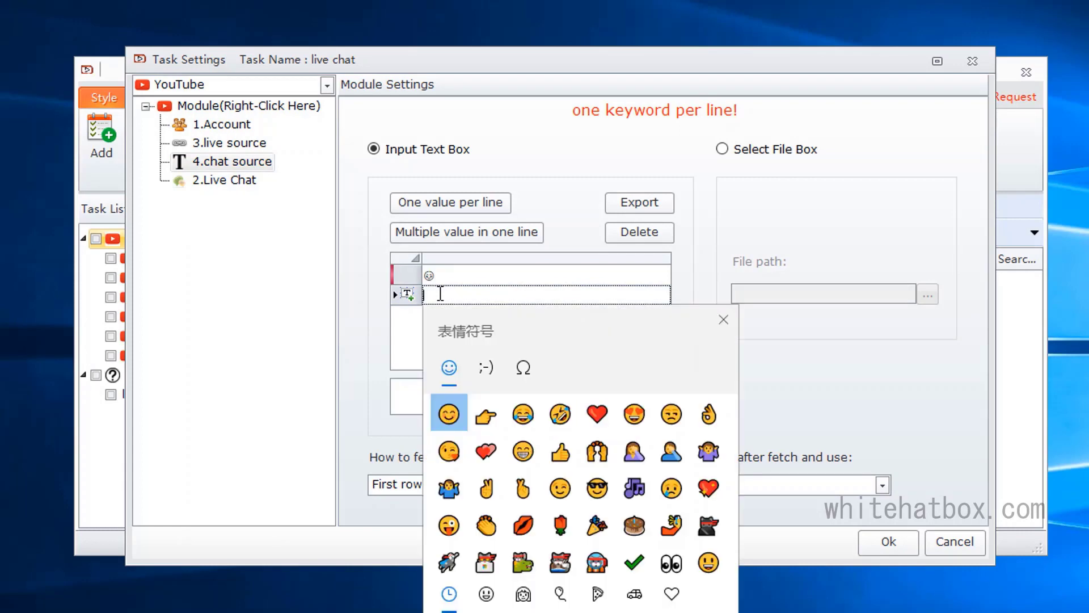
left_click(522, 450)
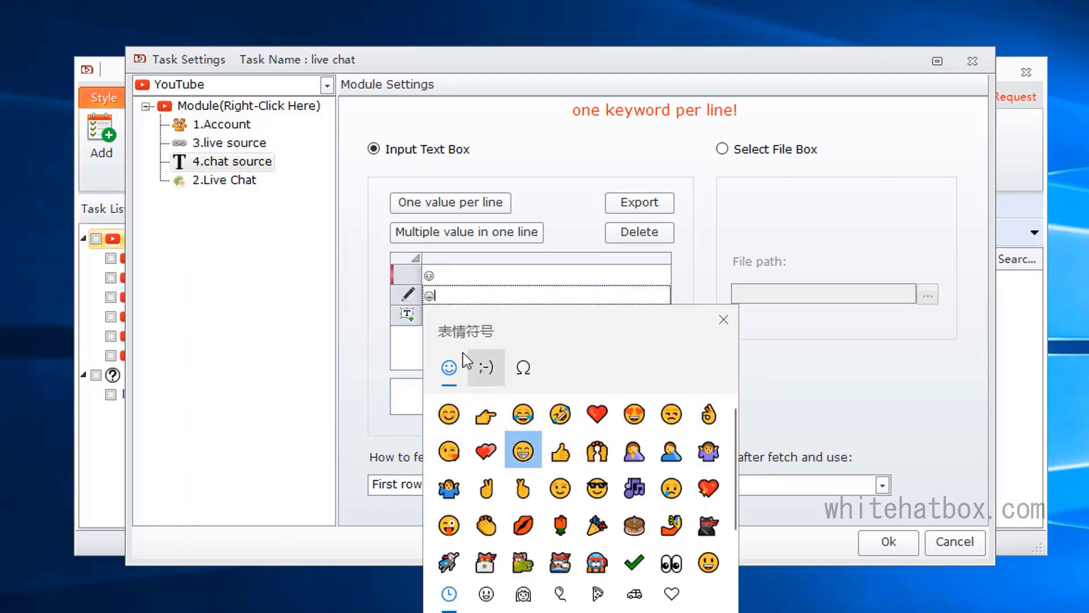
left_click(449, 202)
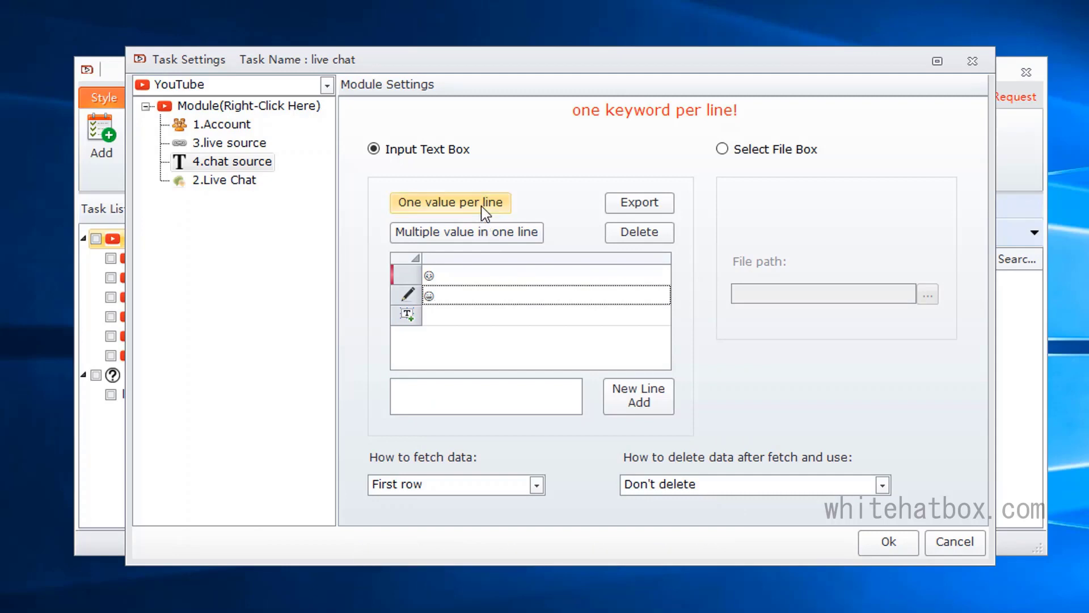
left_click(223, 179)
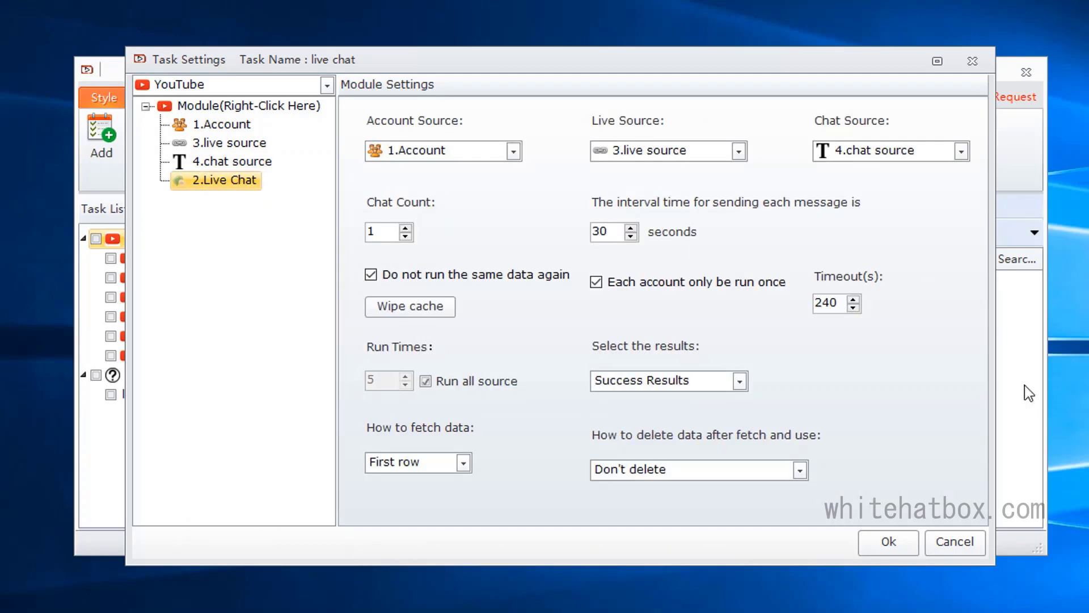
mouse_move(720, 254)
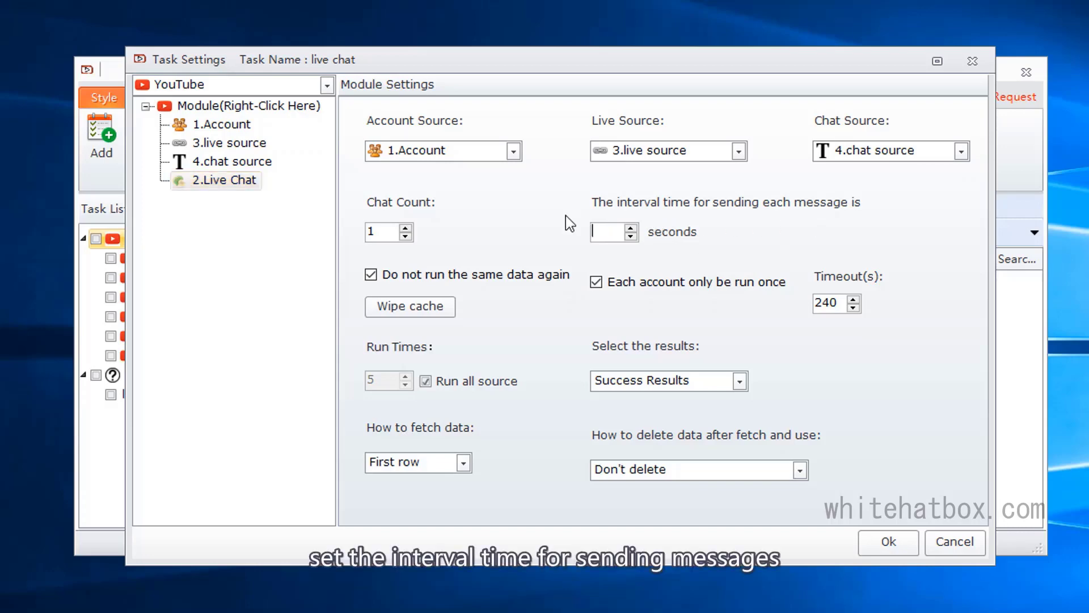
Step: Set the Live Chat interval to 5 seconds, allow repeat data, and save the task
type("5")
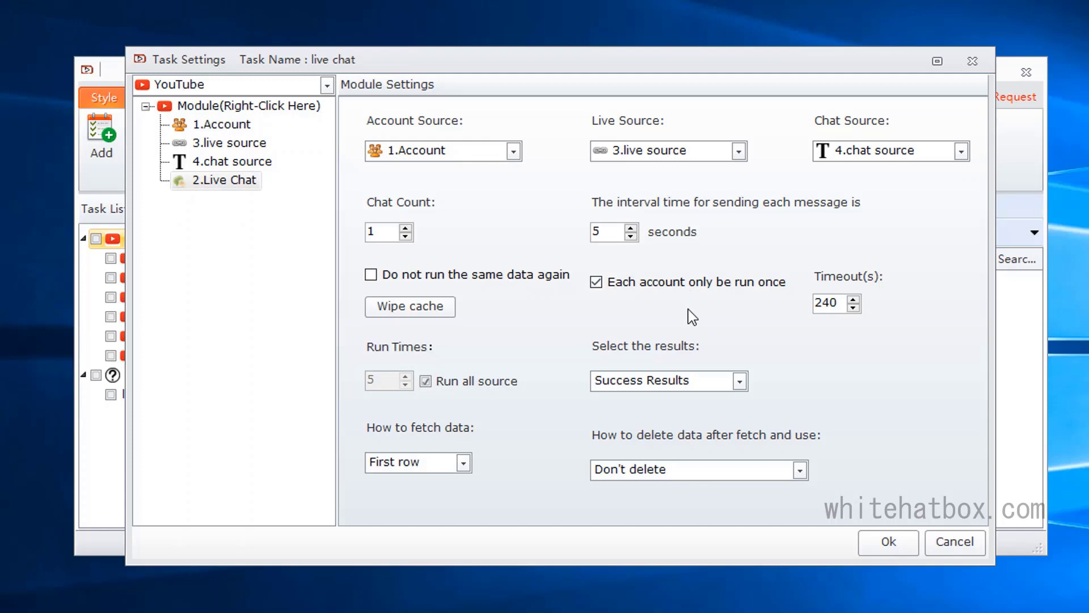
mouse_move(845, 545)
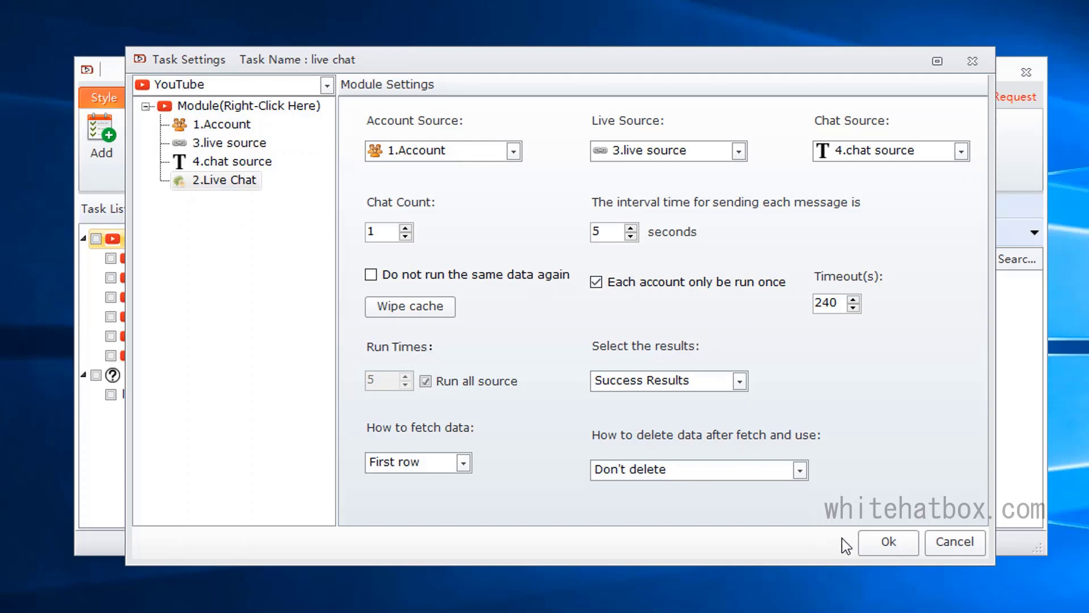
left_click(888, 542)
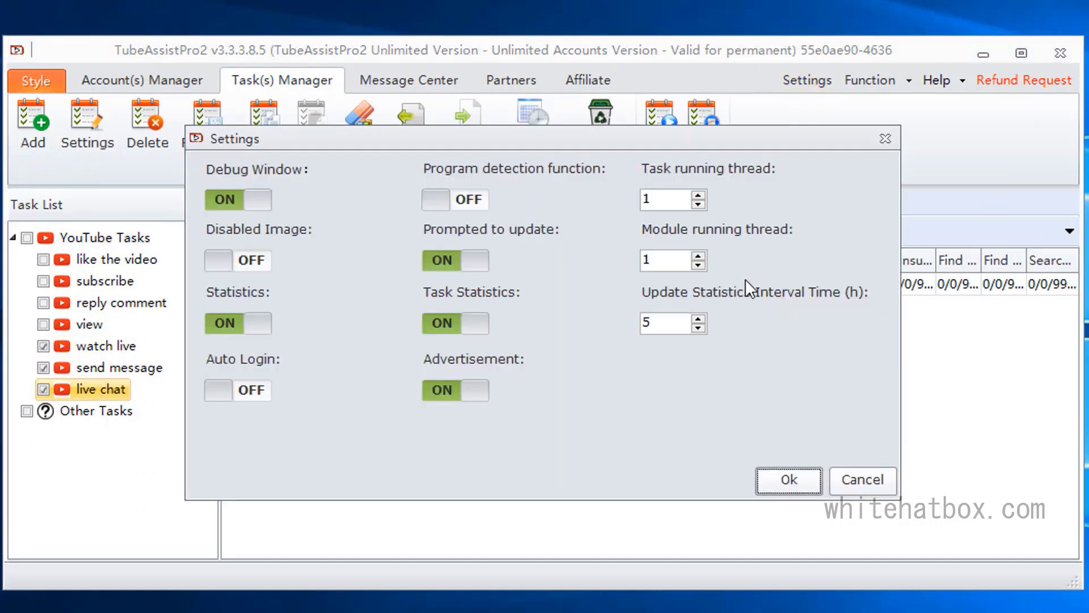
Step: Close Settings with Debug Window on, leaving only watch live checked
left_click(666, 199)
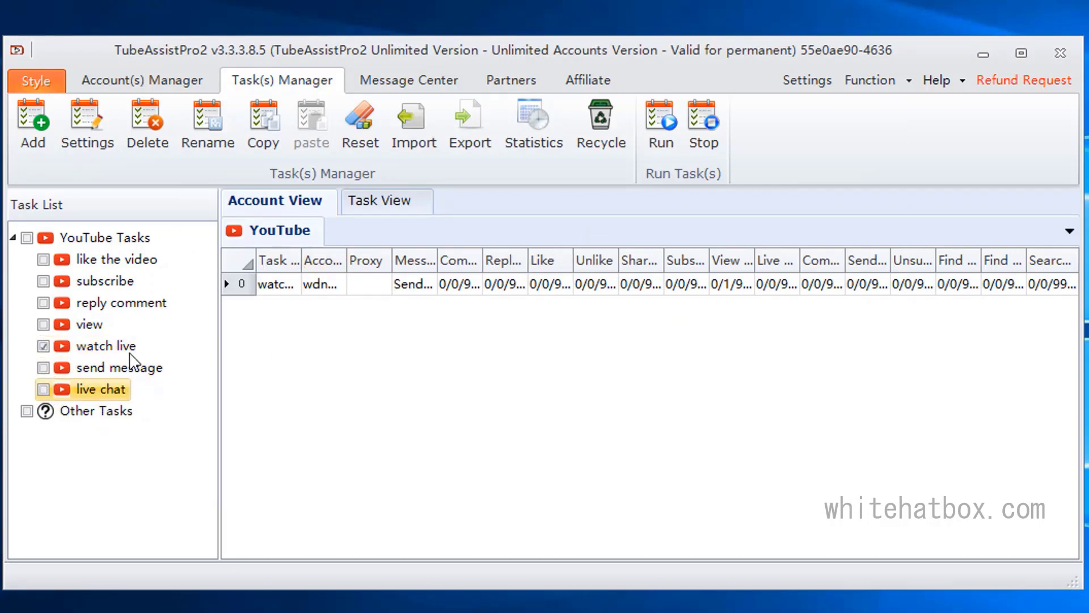
Step: Run the watch live task now, once, and view the stream in the debug browser
left_click(659, 122)
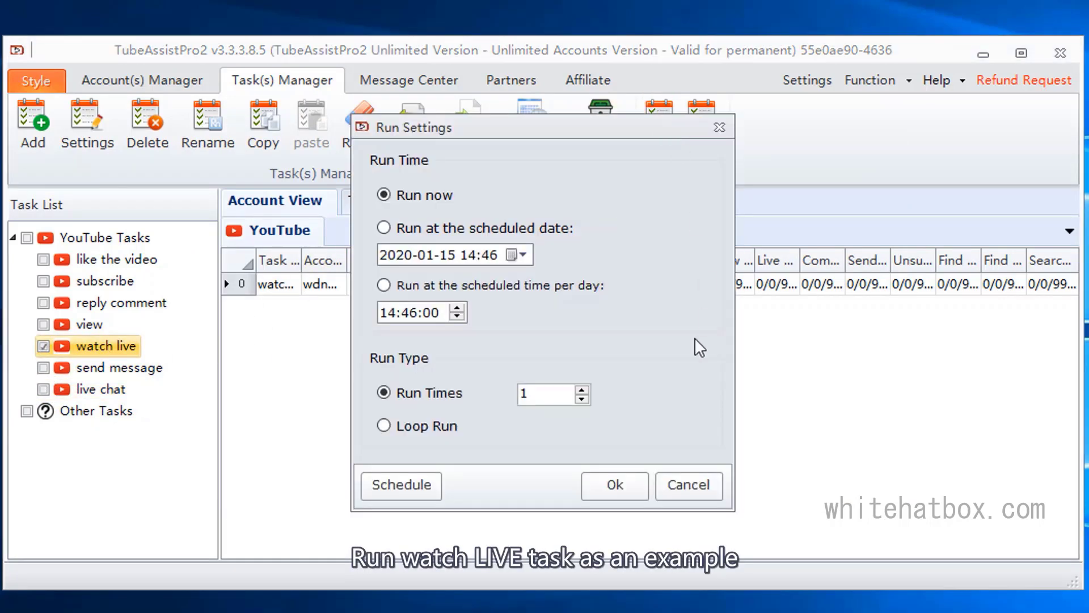
left_click(613, 484)
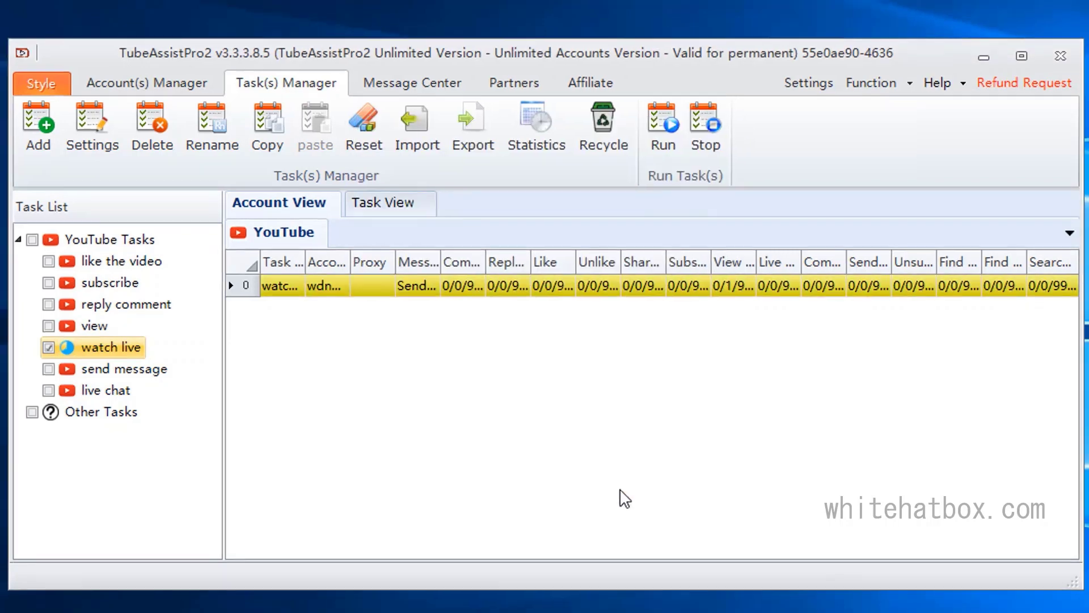
left_click(660, 125)
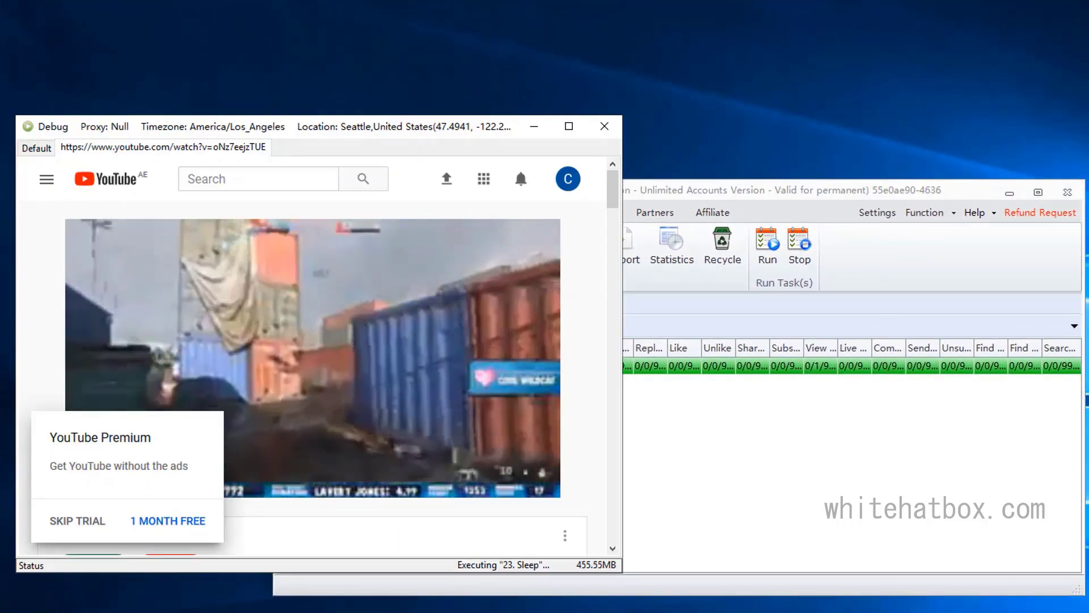